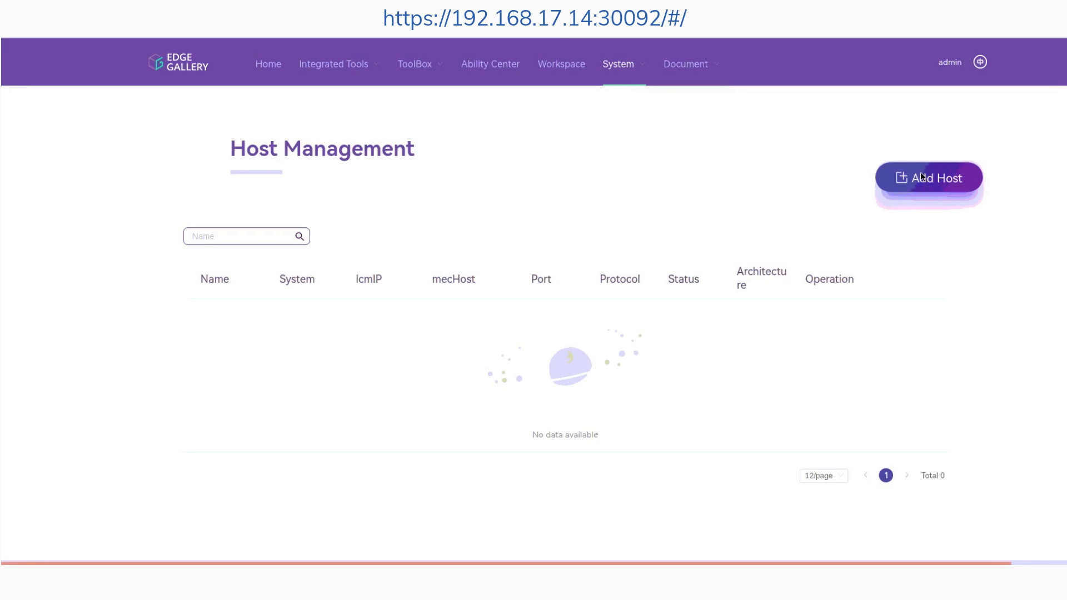
- Start a new host named sandbox1 with IcmIP and mecHost both 192.168.17.74
{"action": "left_click", "coordinate": [928, 178]}
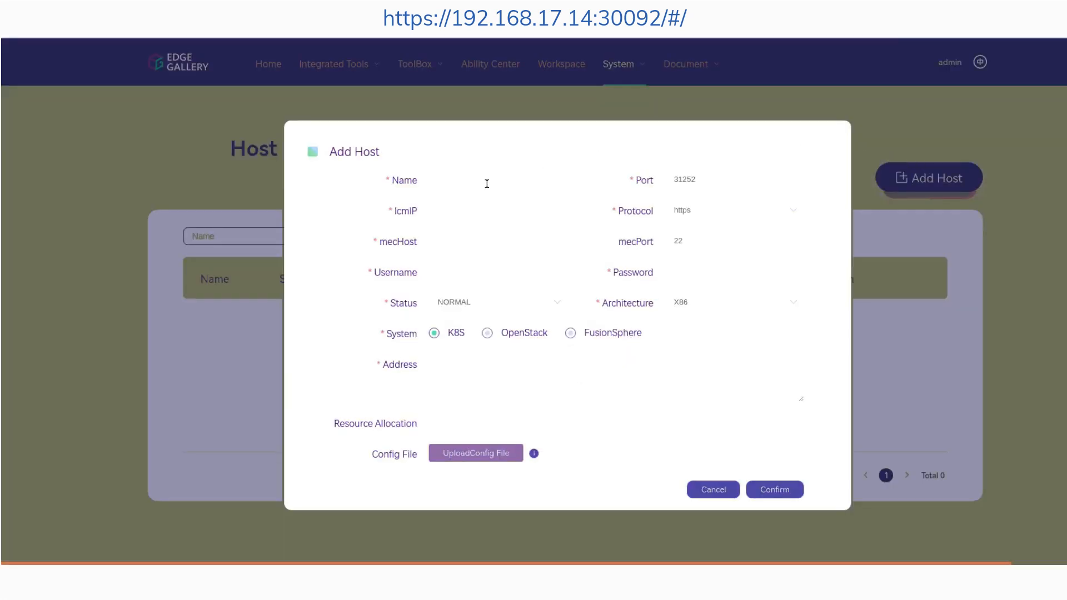
{"action": "left_click", "coordinate": [510, 180]}
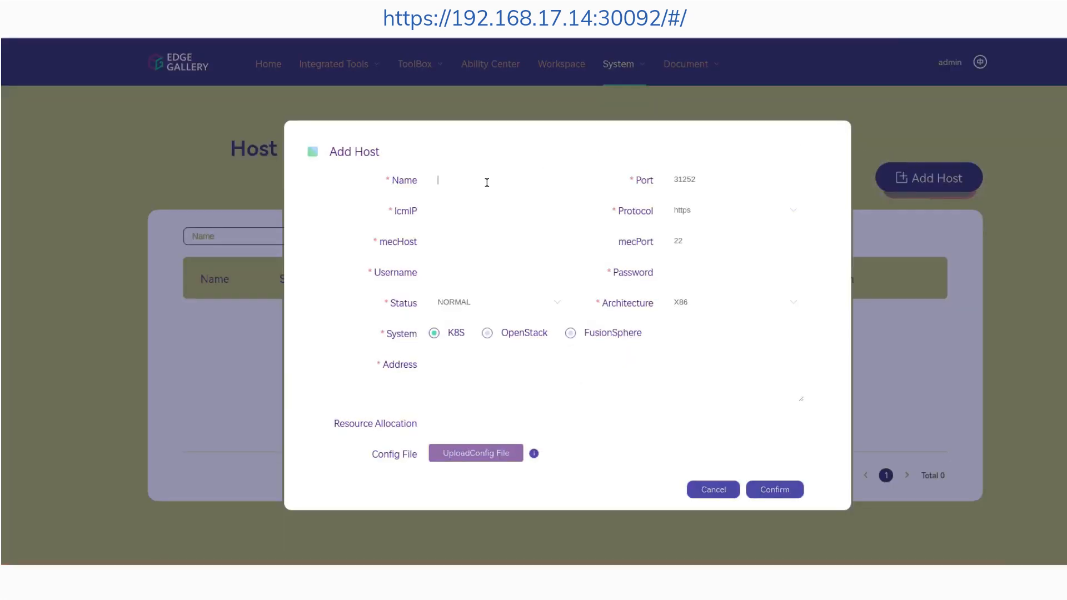
{"action": "type", "text": "sandbox"}
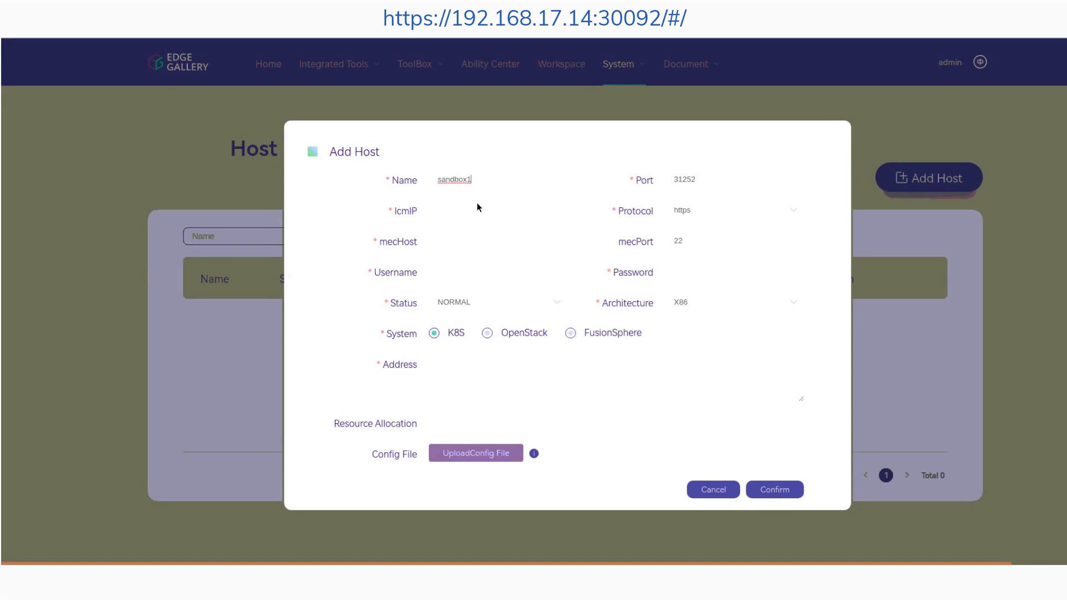
{"action": "type", "text": "192.168.17.74"}
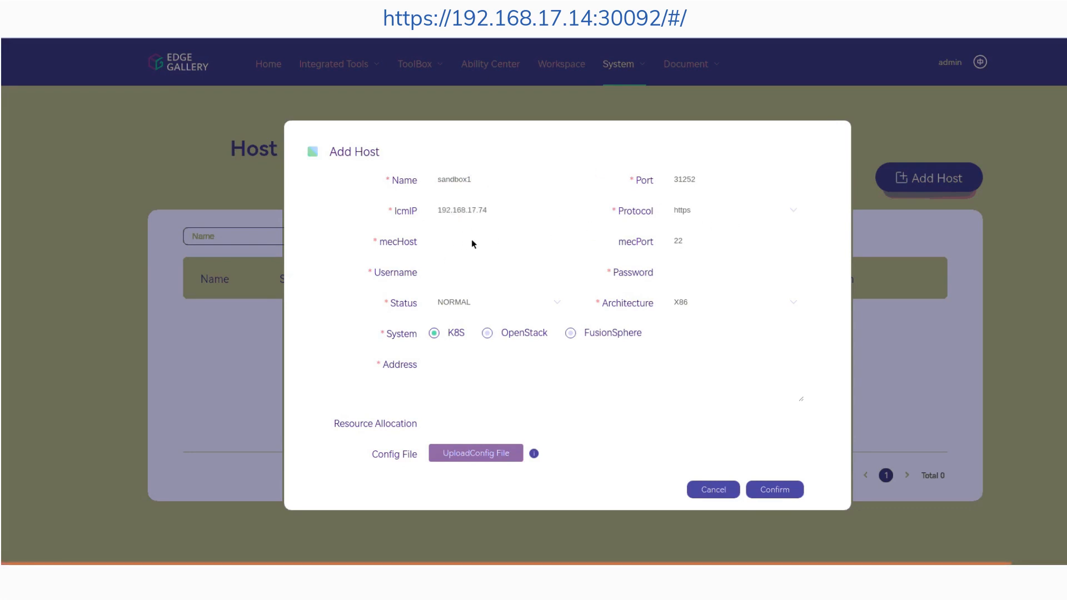
{"action": "mouse_move", "coordinate": [459, 247]}
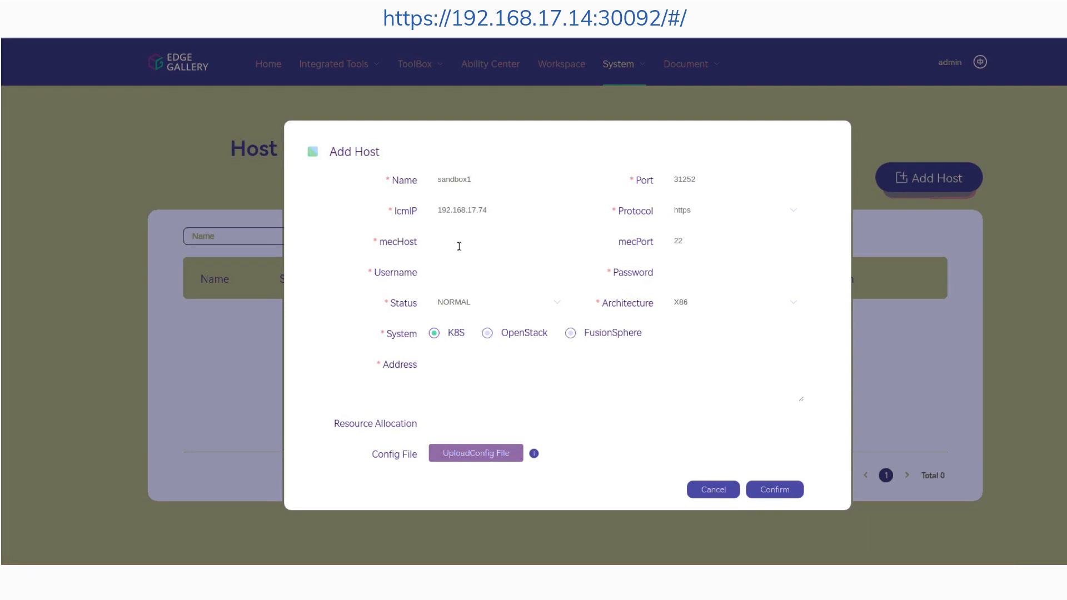
{"action": "type", "text": "192.168.17.74"}
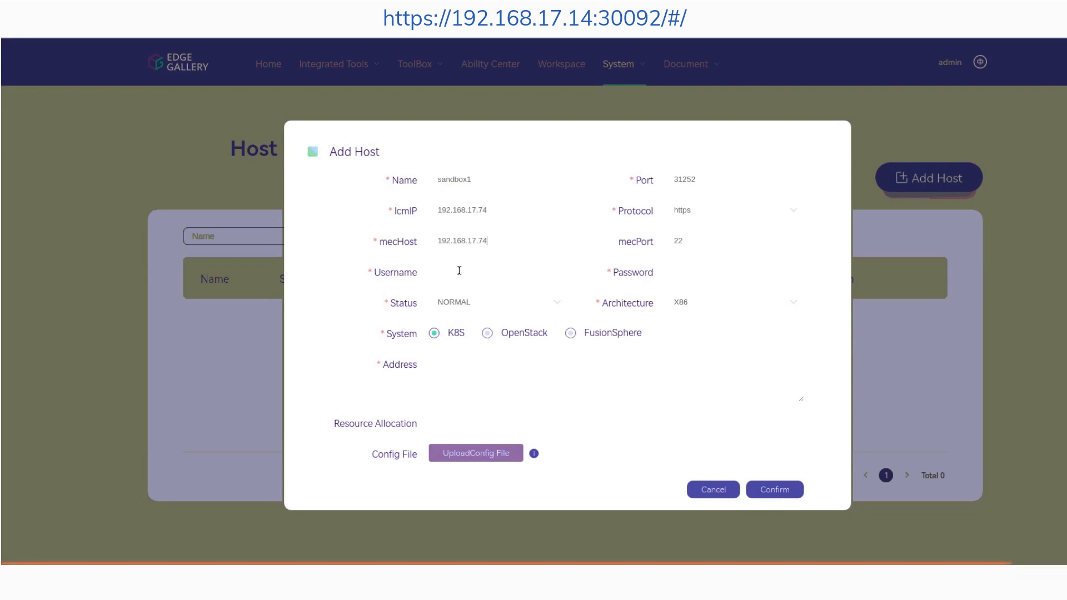
- Fill in username root, the password, and address bengaluru
{"action": "left_click", "coordinate": [477, 273]}
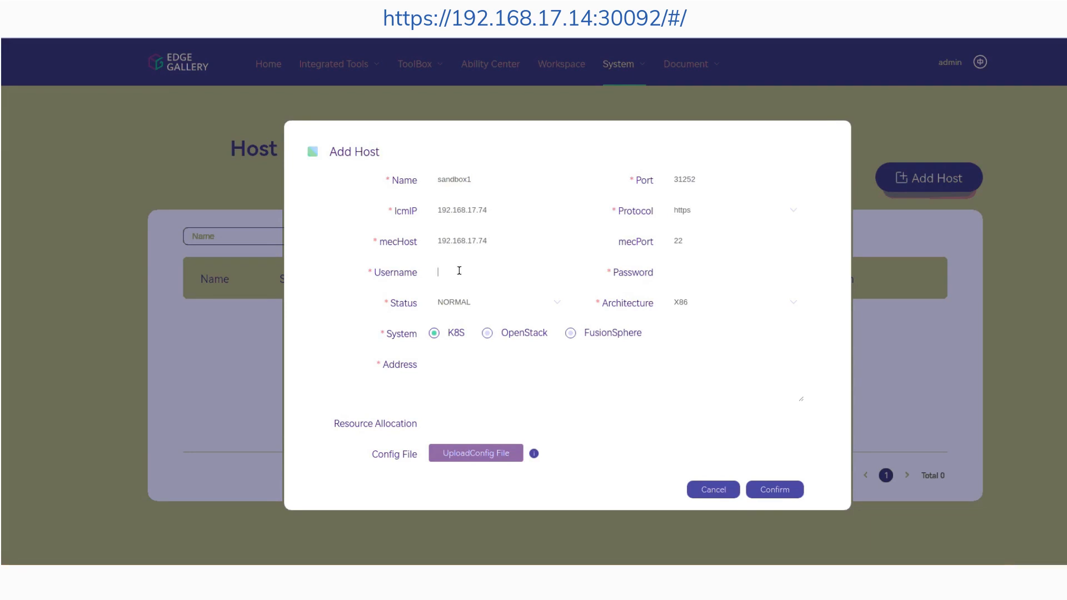
{"action": "type", "text": "r"}
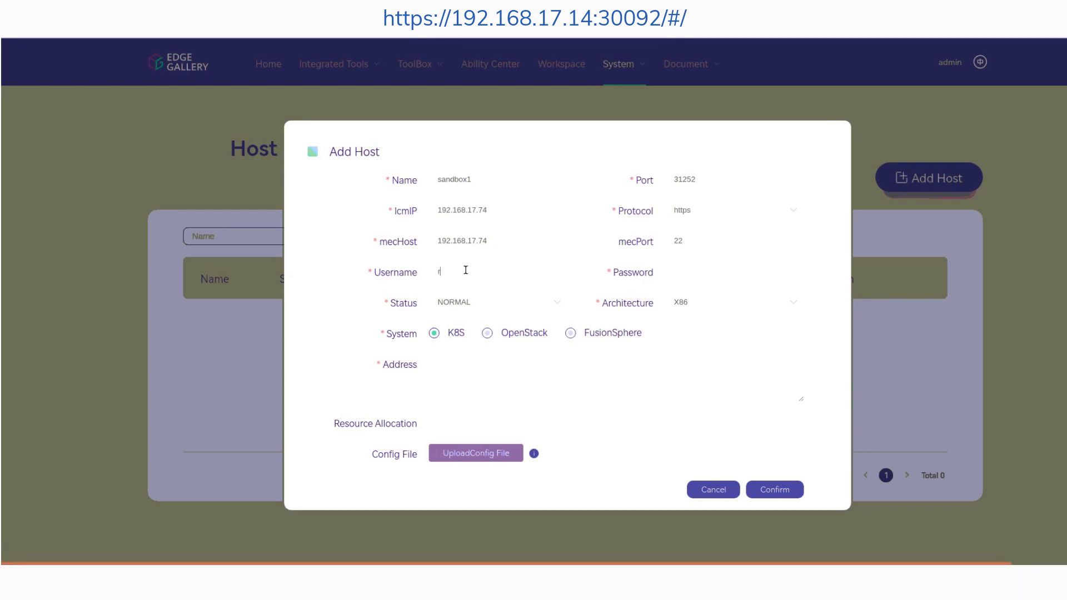
{"action": "type", "text": "oot"}
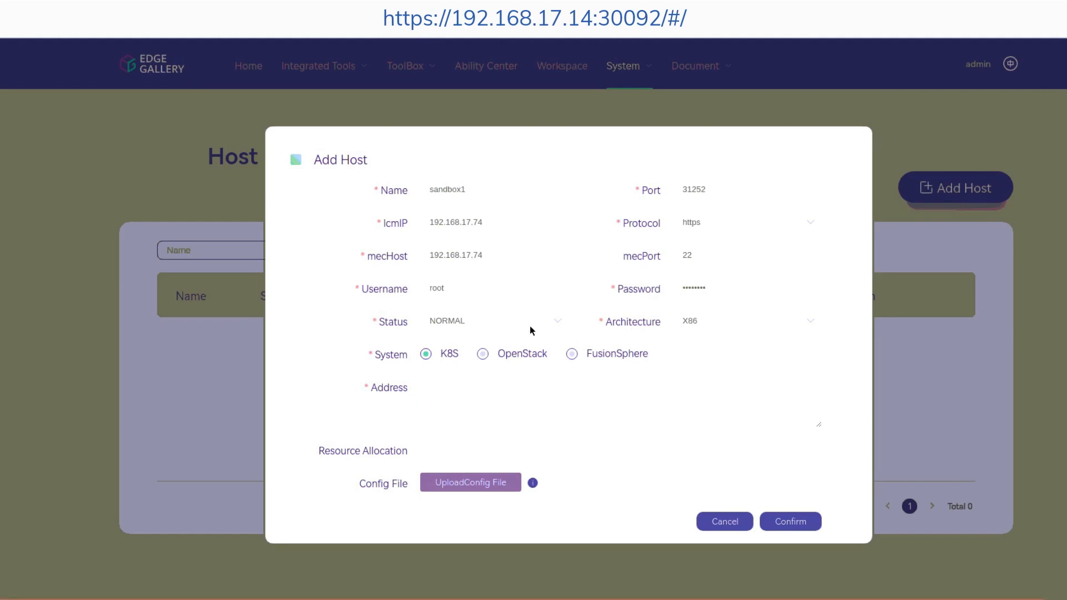
{"action": "left_click", "coordinate": [708, 289]}
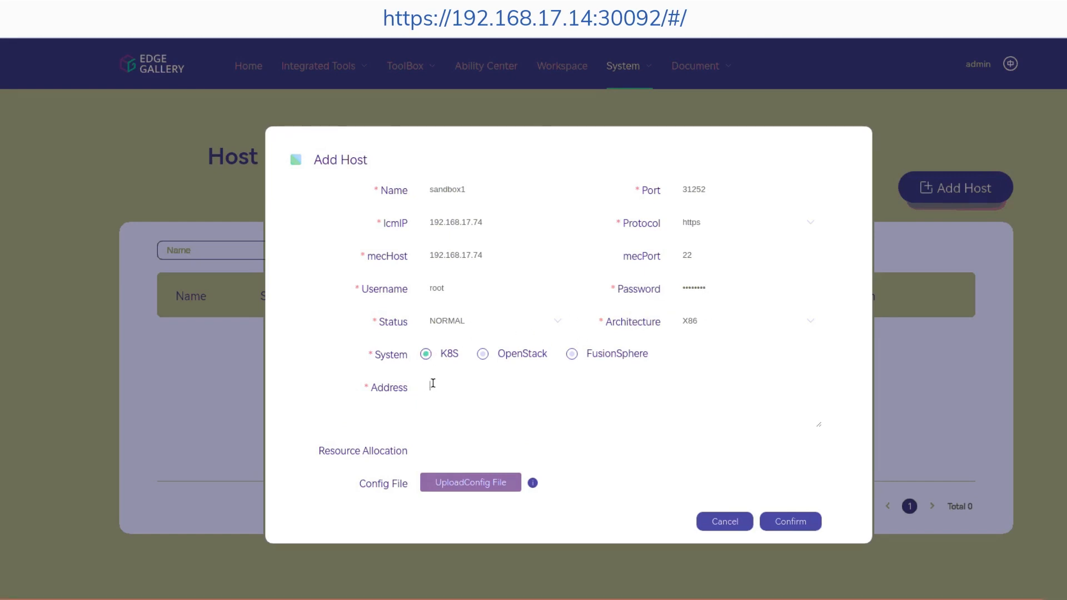
{"action": "type", "text": "eng"}
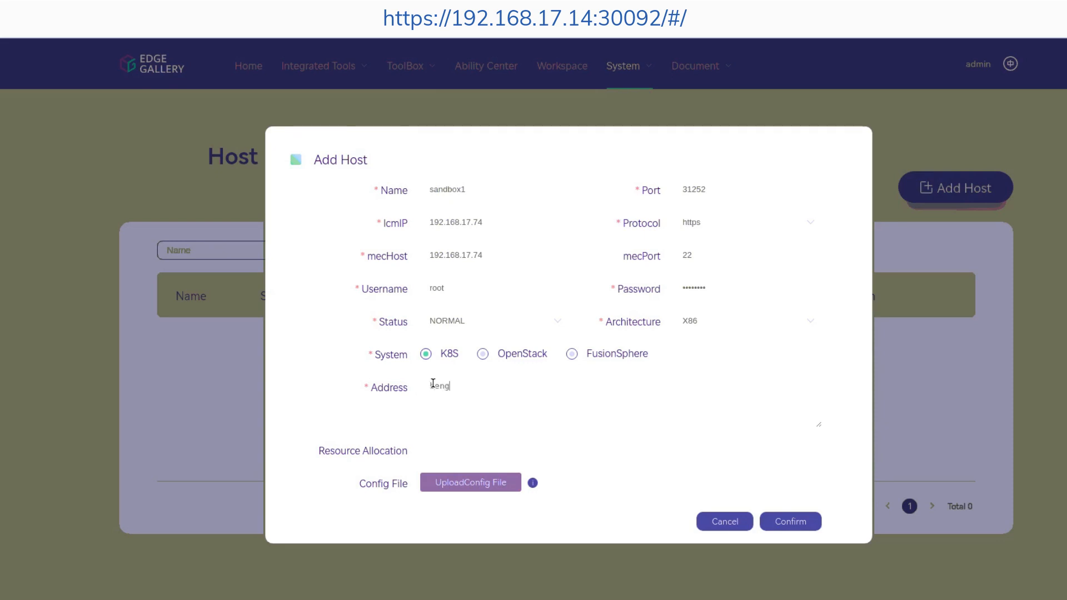
{"action": "type", "text": "bengaluru"}
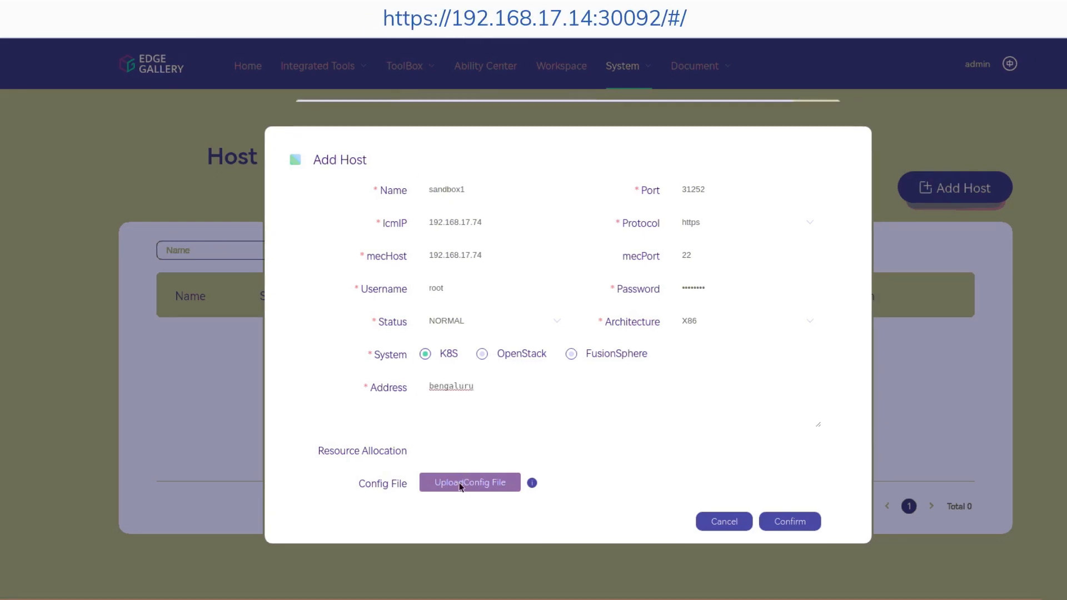
- Upload the config file from the Desktop and confirm adding host sandbox1
{"action": "left_click", "coordinate": [469, 481]}
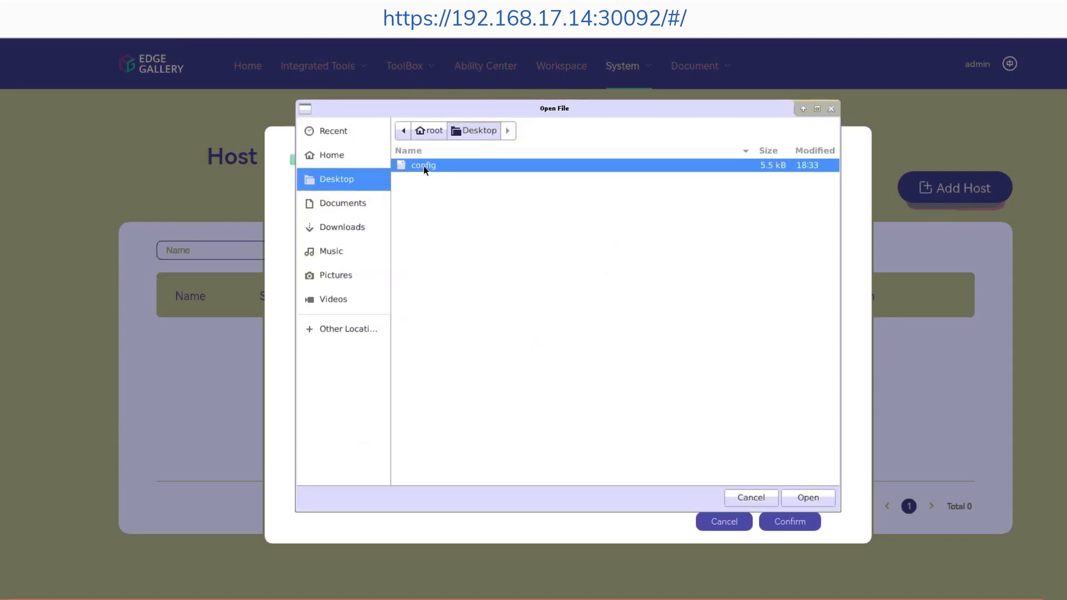
{"action": "left_click", "coordinate": [808, 498]}
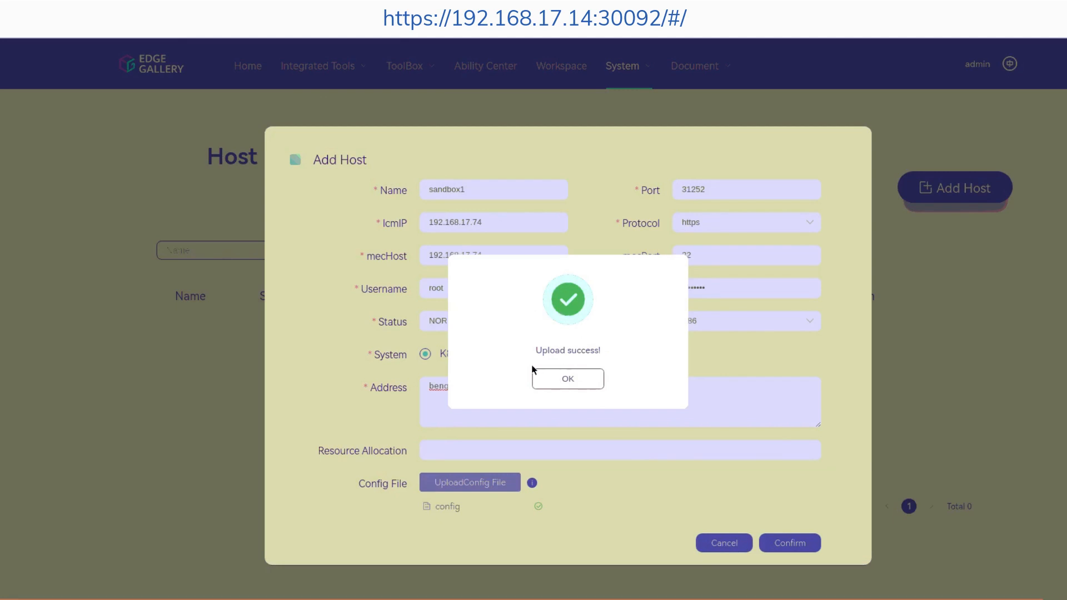
{"action": "left_click", "coordinate": [567, 378]}
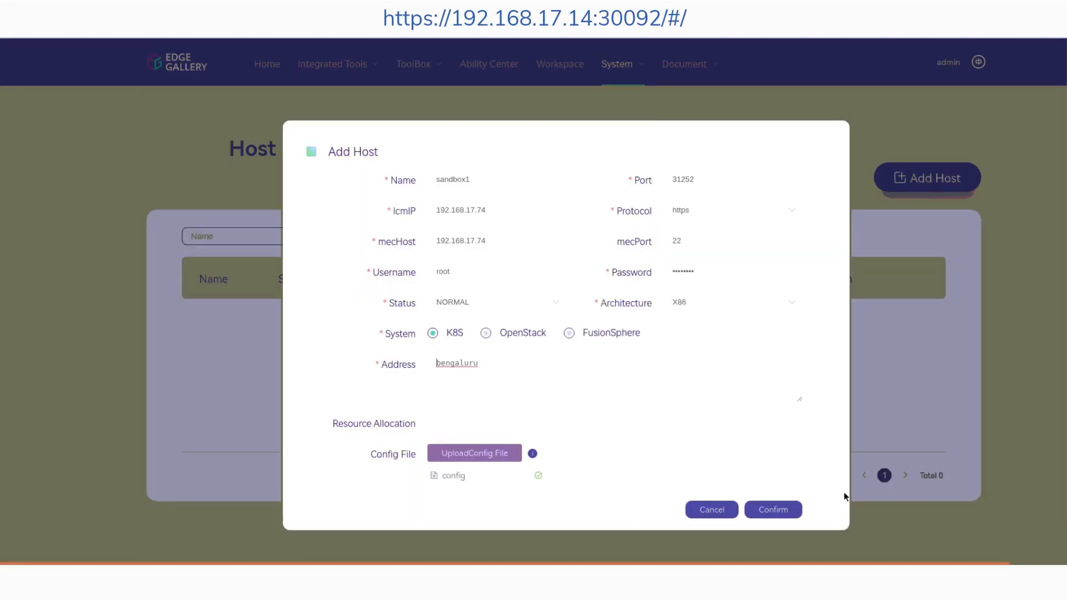
{"action": "left_click", "coordinate": [774, 509]}
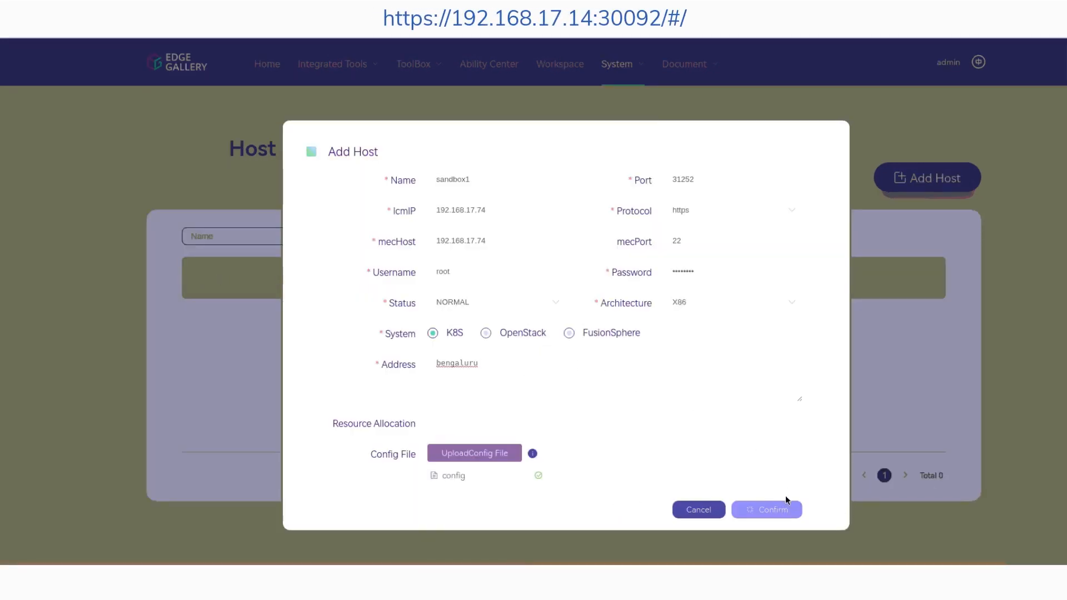
{"action": "left_click", "coordinate": [766, 509]}
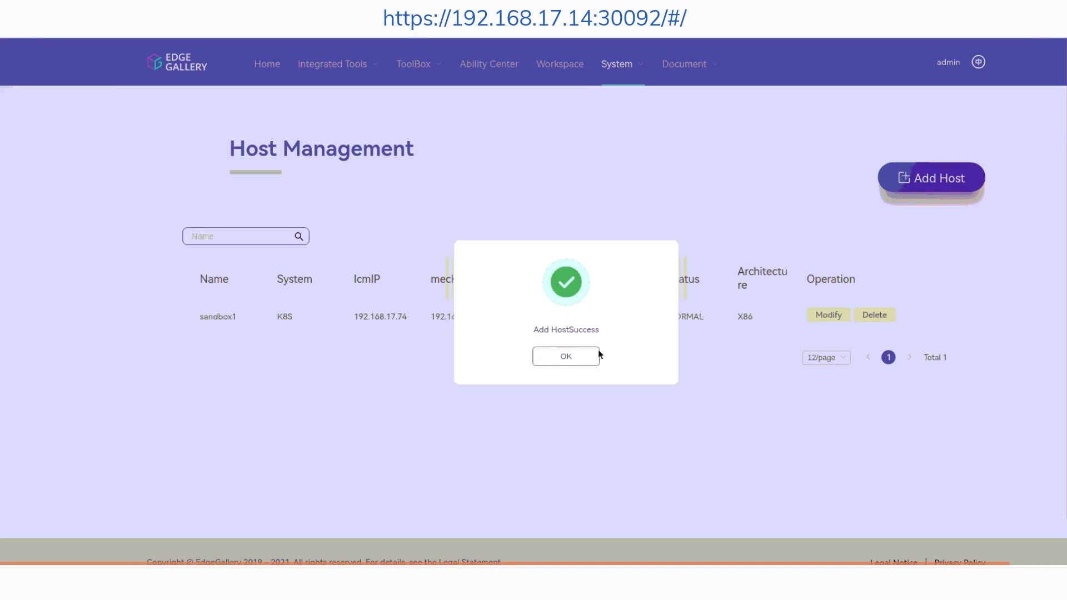
- Register an MEPM named mepm at IP 192.168.17.74 from the MECM Systems > MEPM page
{"action": "left_click", "coordinate": [566, 355]}
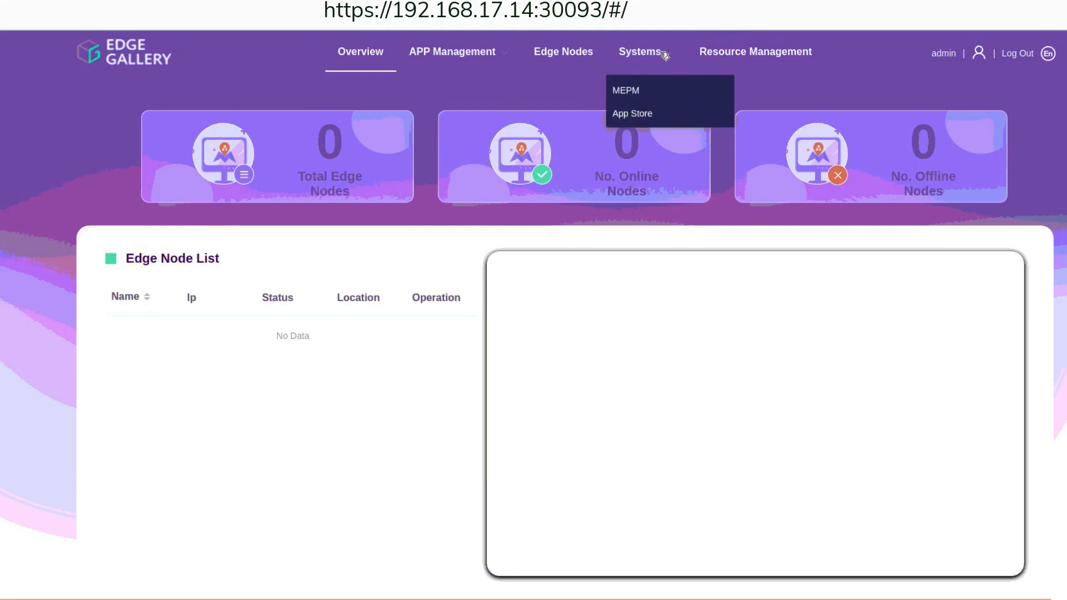
{"action": "left_click", "coordinate": [624, 90]}
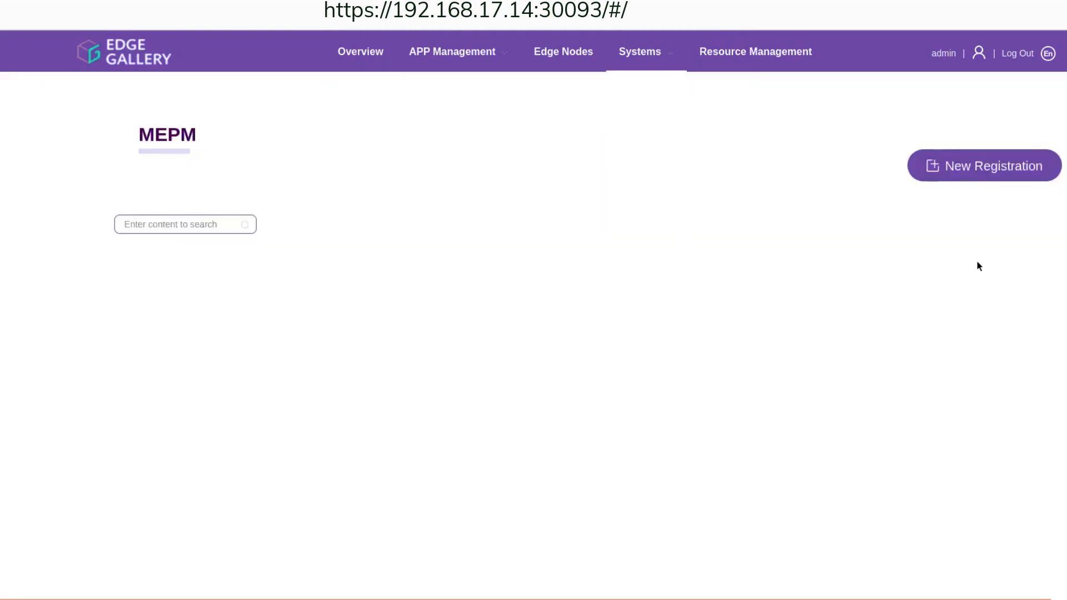
{"action": "left_click", "coordinate": [984, 166]}
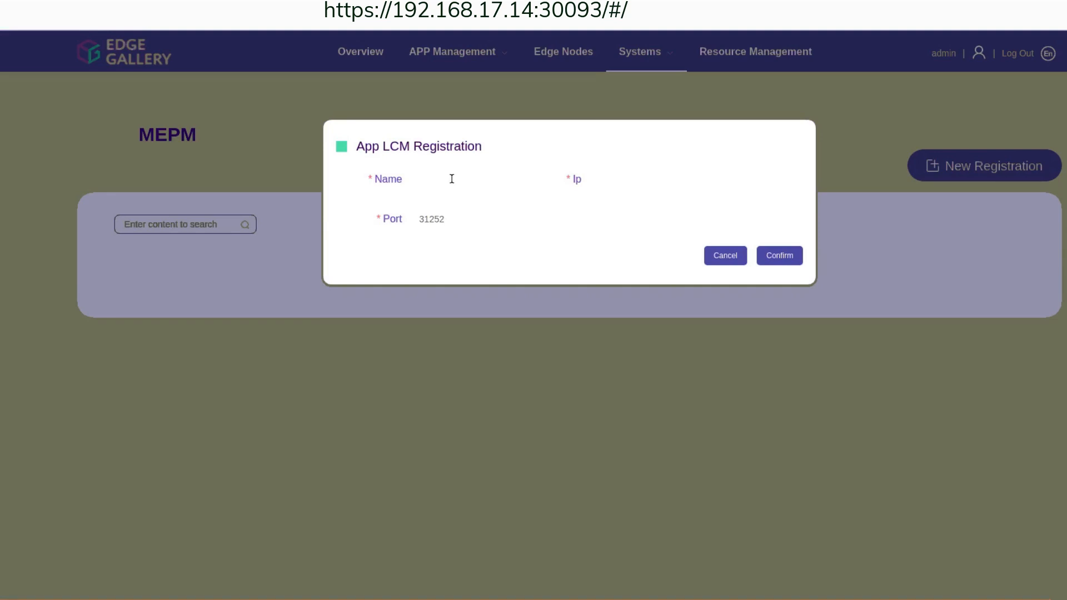
{"action": "type", "text": "mepm"}
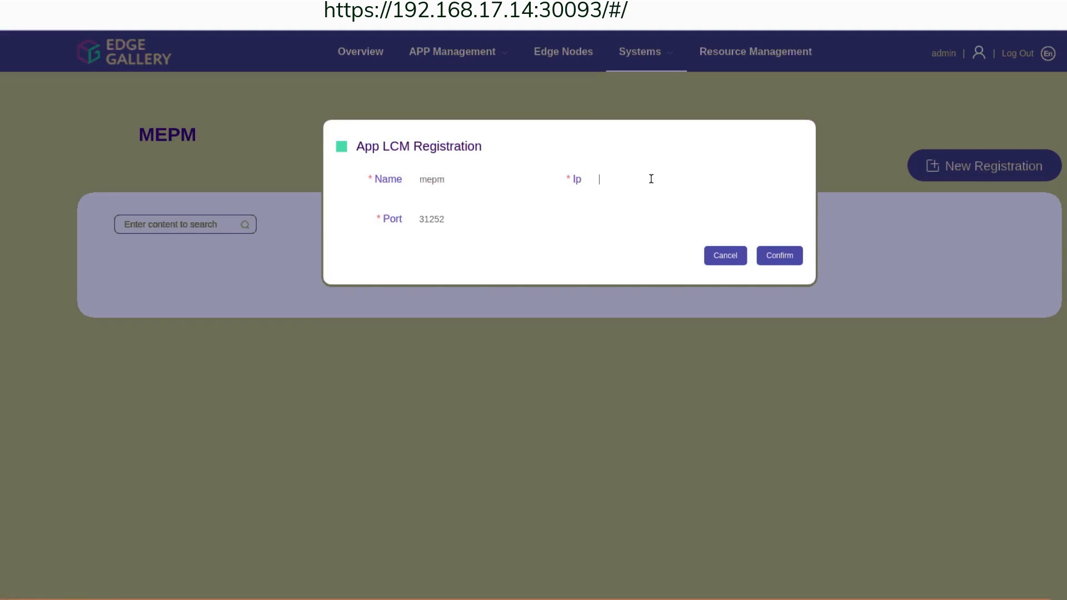
{"action": "type", "text": "192.168.17.74"}
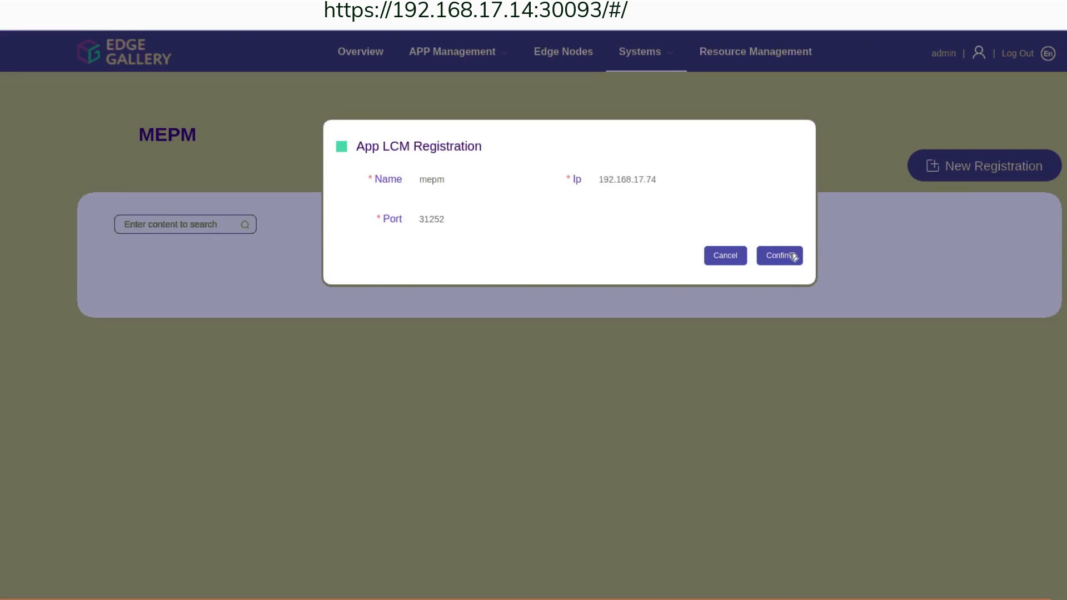
{"action": "left_click", "coordinate": [778, 256]}
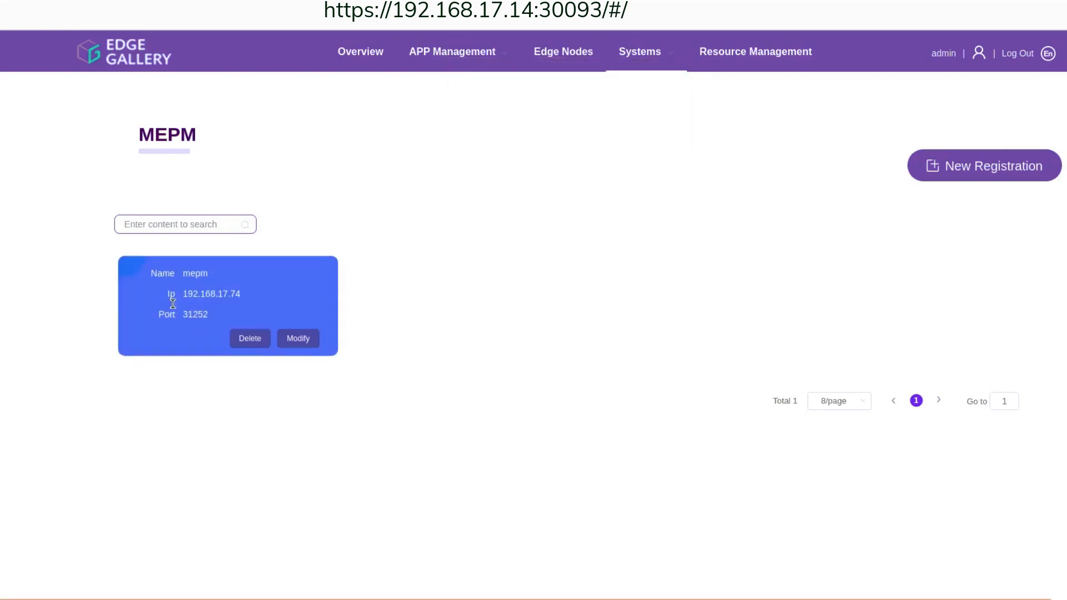
{"action": "mouse_move", "coordinate": [540, 299]}
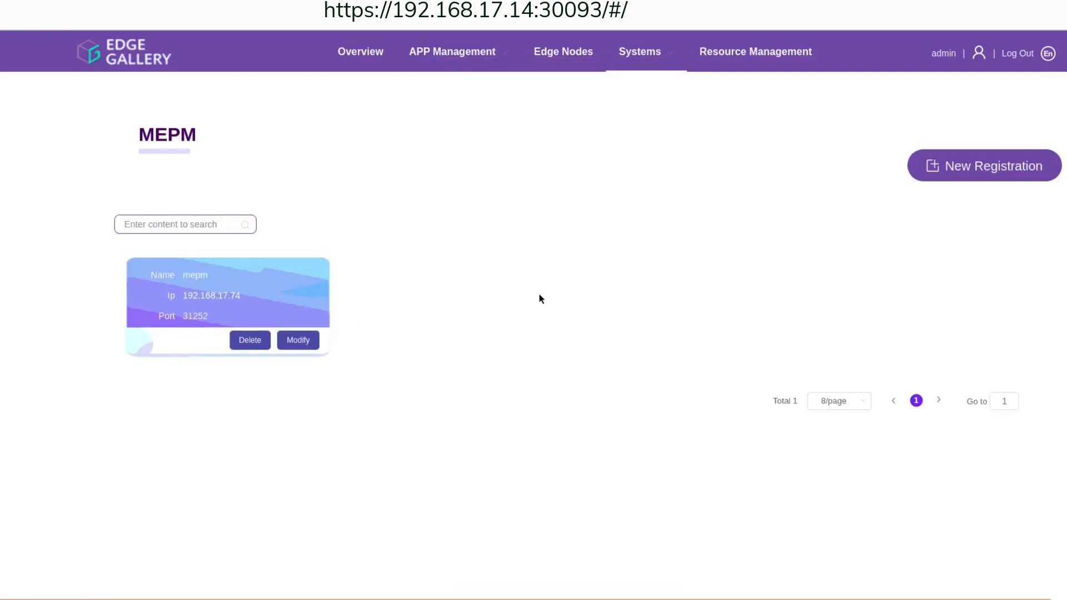
- Start a new edge node named edge1 with IP 192.168.17.74
{"action": "left_click", "coordinate": [562, 52]}
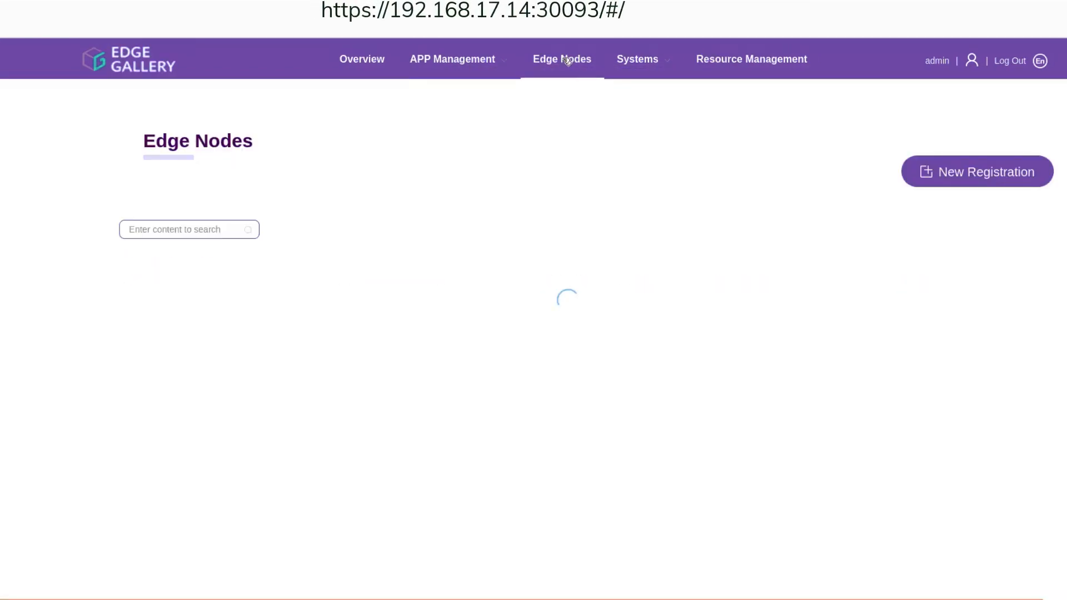
{"action": "left_click", "coordinate": [976, 171]}
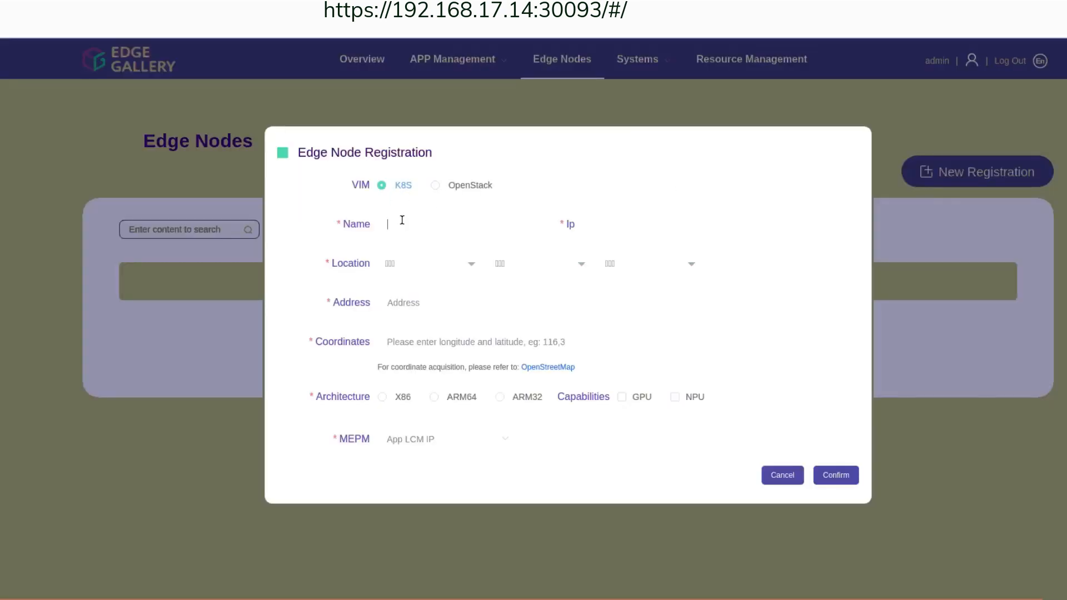
{"action": "type", "text": "edge1"}
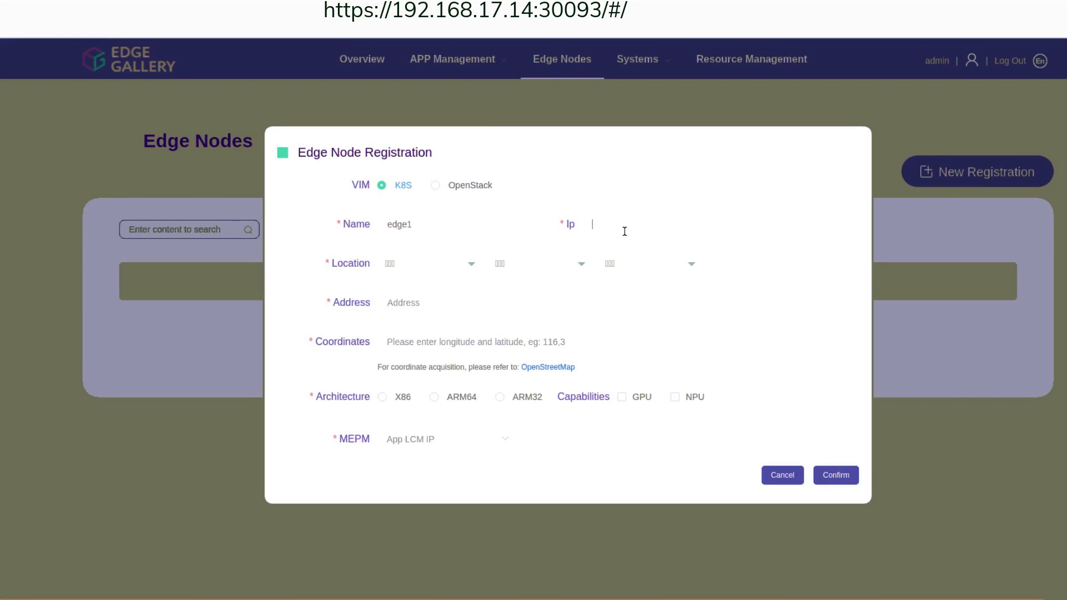
{"action": "type", "text": "192.168.17.74"}
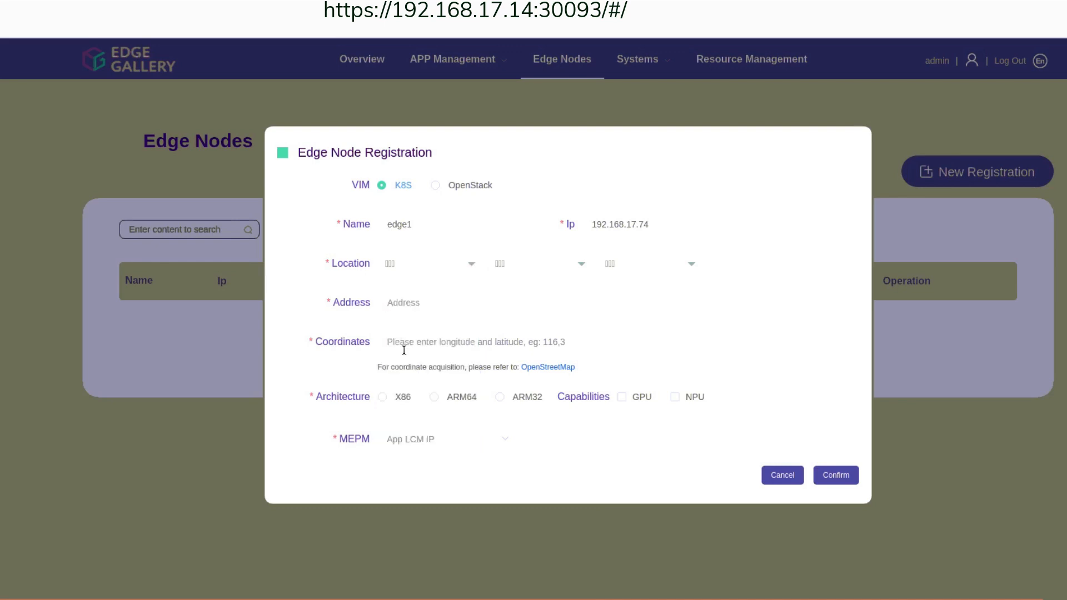
- Enter the node address xian and its coordinates (116.3, 3.)
{"action": "left_click", "coordinate": [538, 264]}
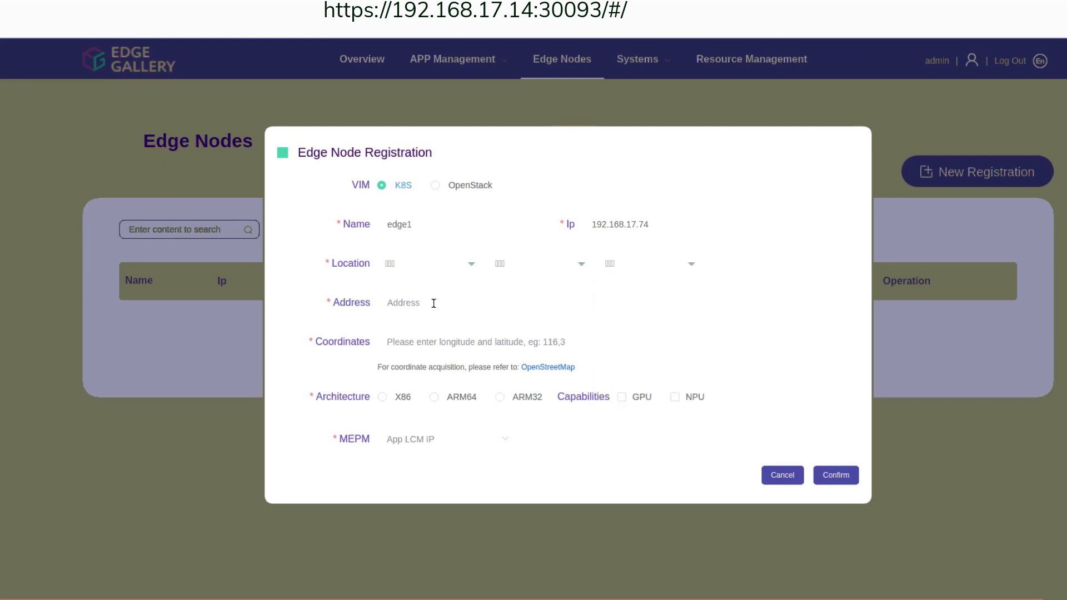
{"action": "type", "text": "xi"}
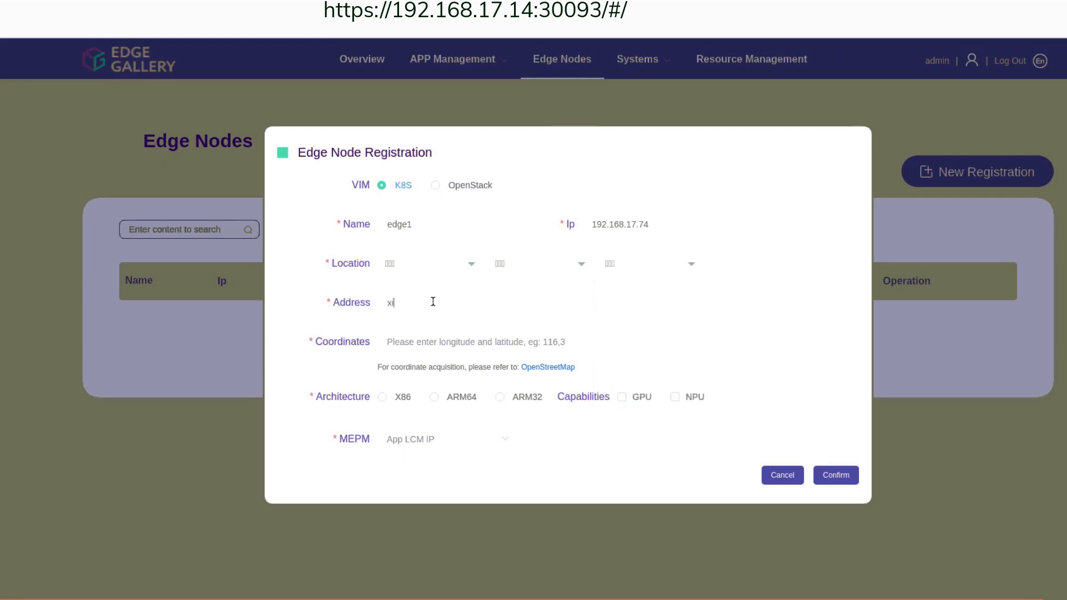
{"action": "type", "text": "an"}
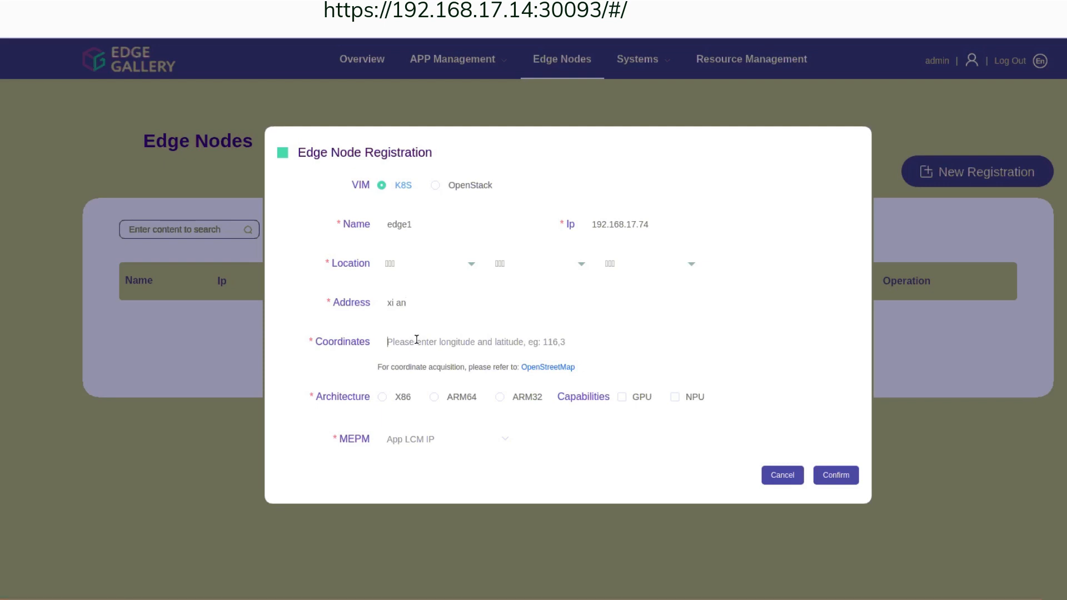
{"action": "type", "text": "11"}
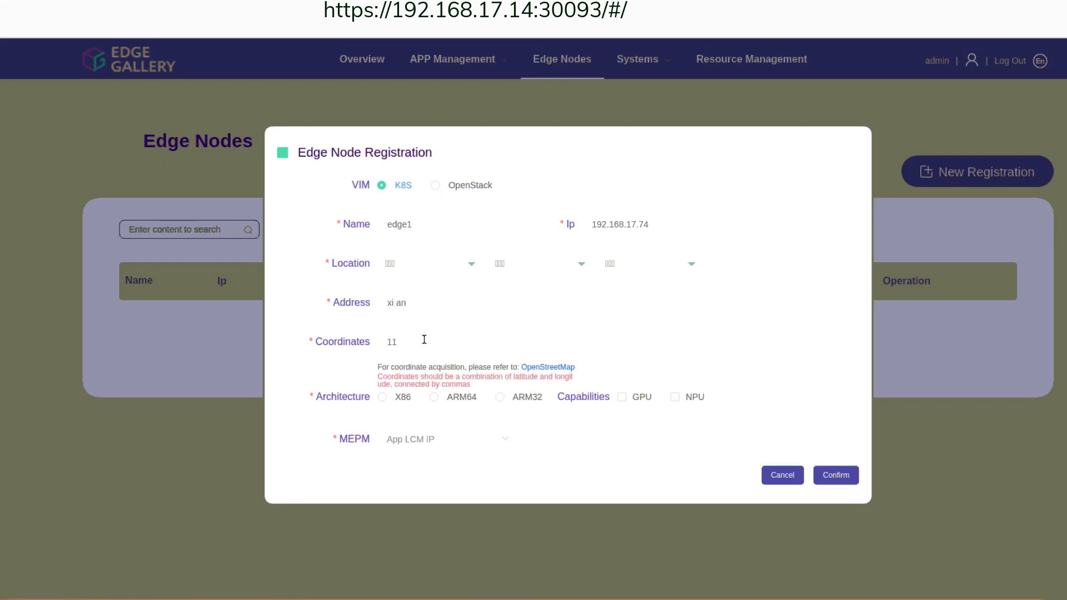
{"action": "type", "text": "116.3"}
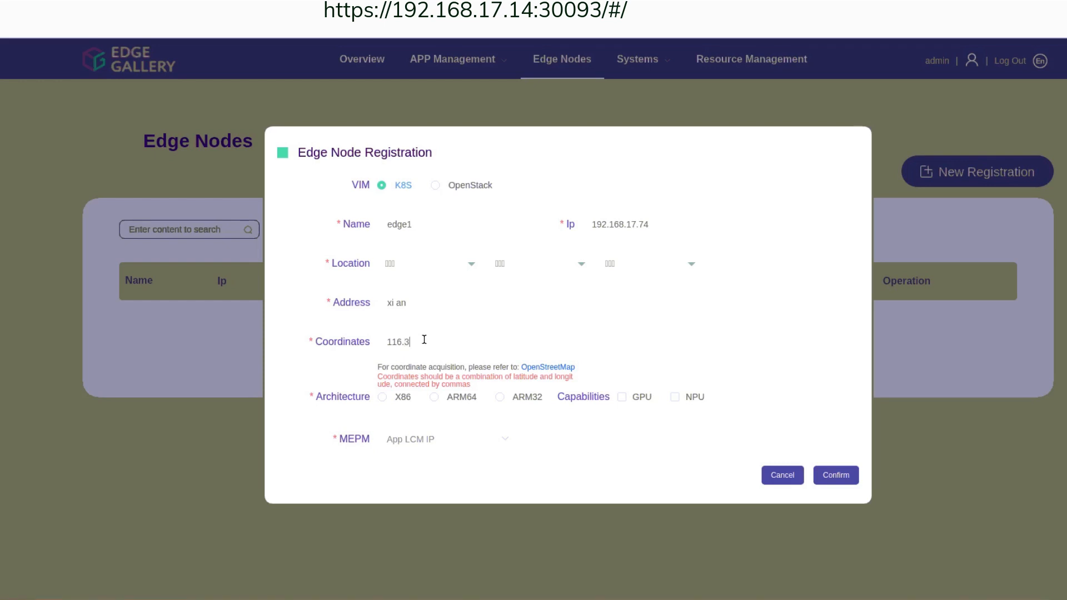
{"action": "type", "text": ","}
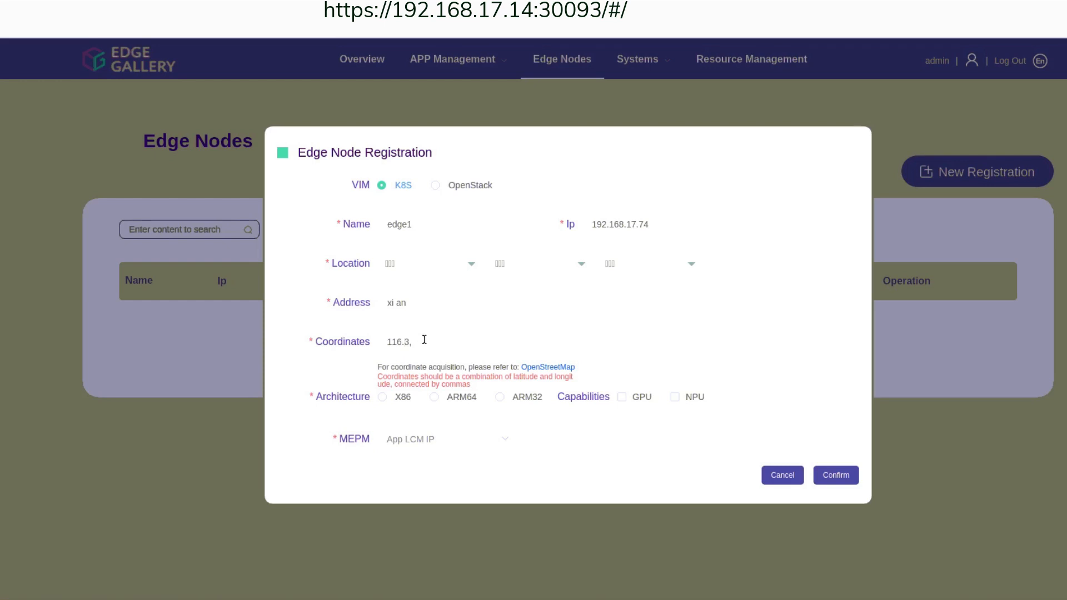
{"action": "type", "text": "3.116"}
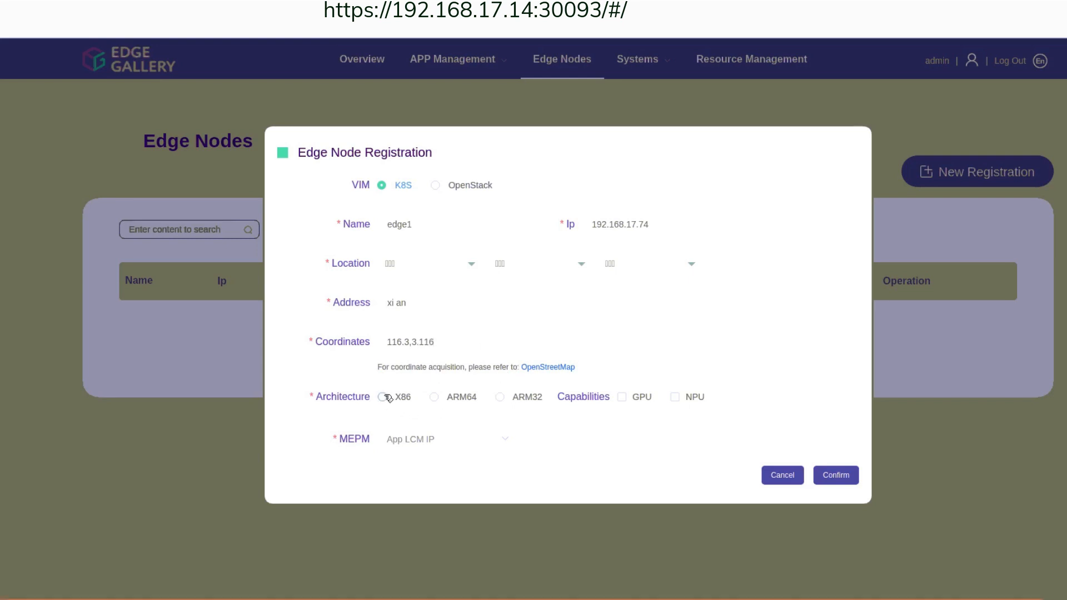
- Choose X86 architecture and MEPM 192.168.17.74, then confirm the edge1 registration
{"action": "left_click", "coordinate": [383, 396]}
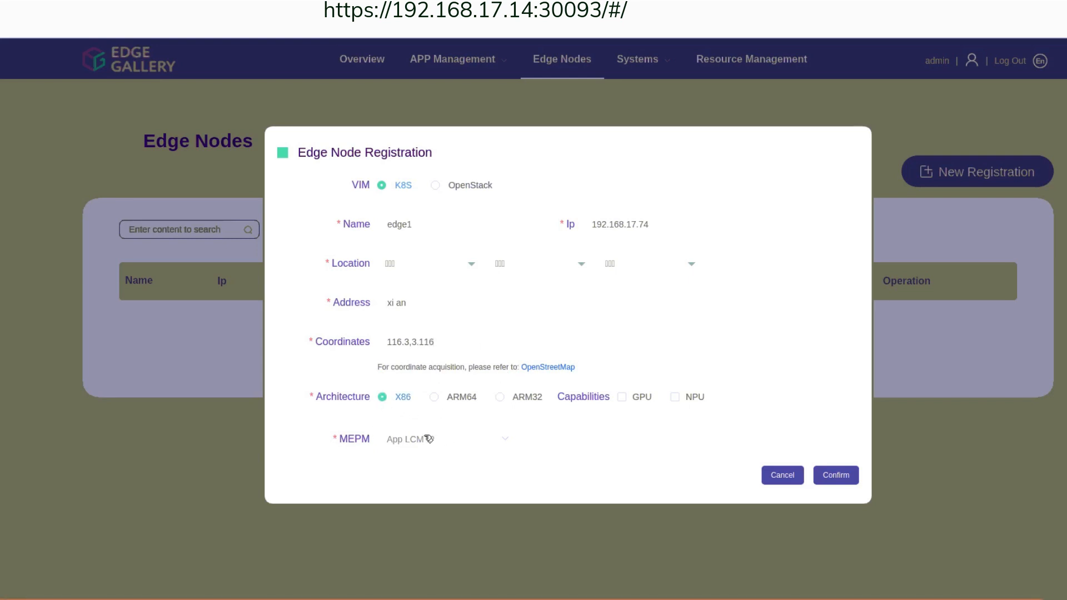
{"action": "left_click", "coordinate": [443, 439]}
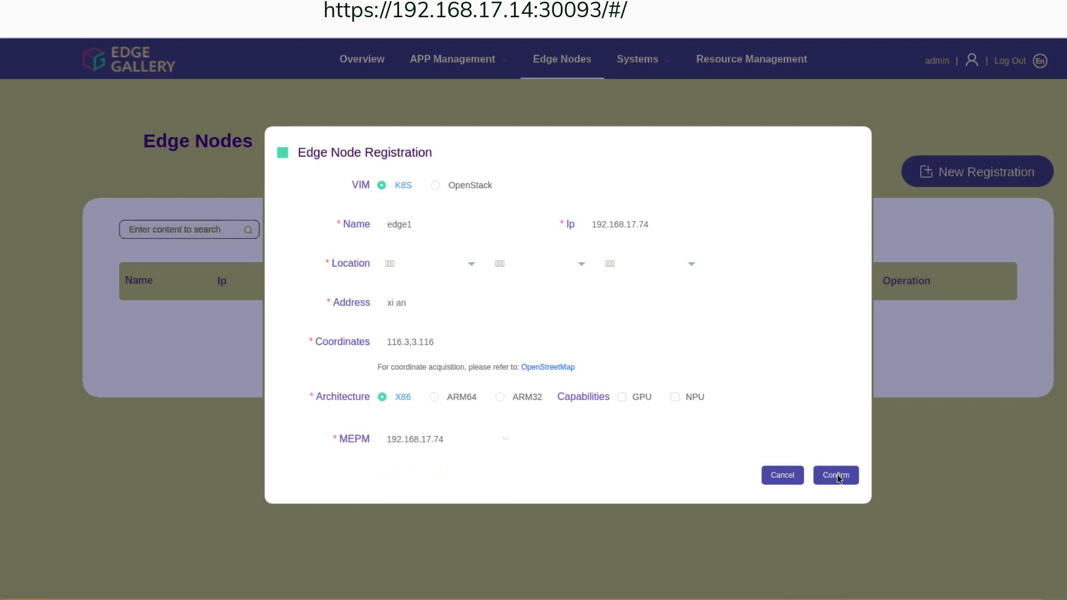
{"action": "left_click", "coordinate": [836, 475]}
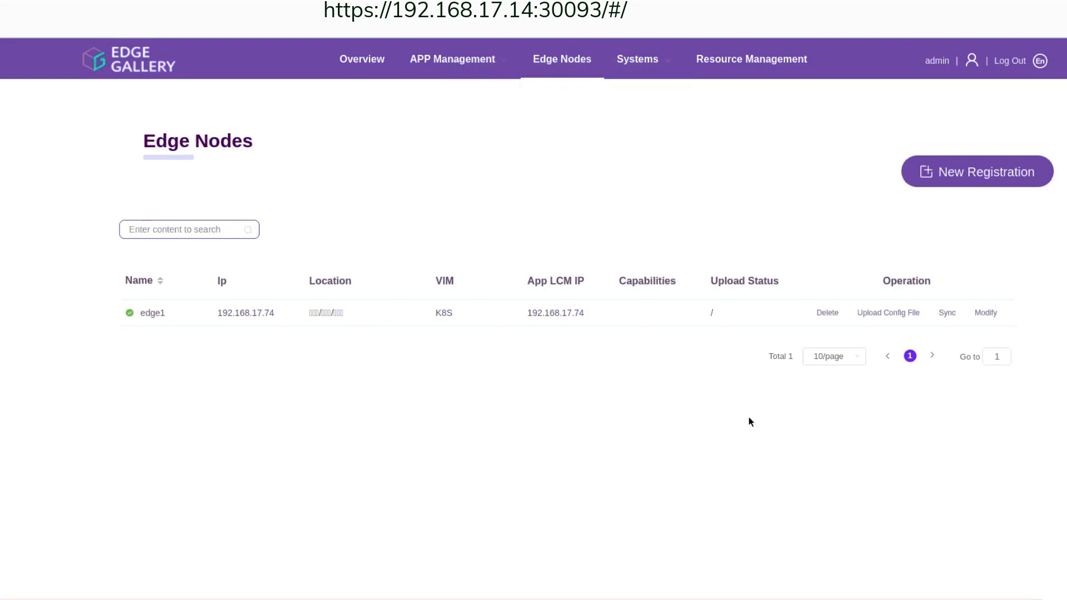
{"action": "scroll", "scroll_direction": "up", "scroll_amount": 3}
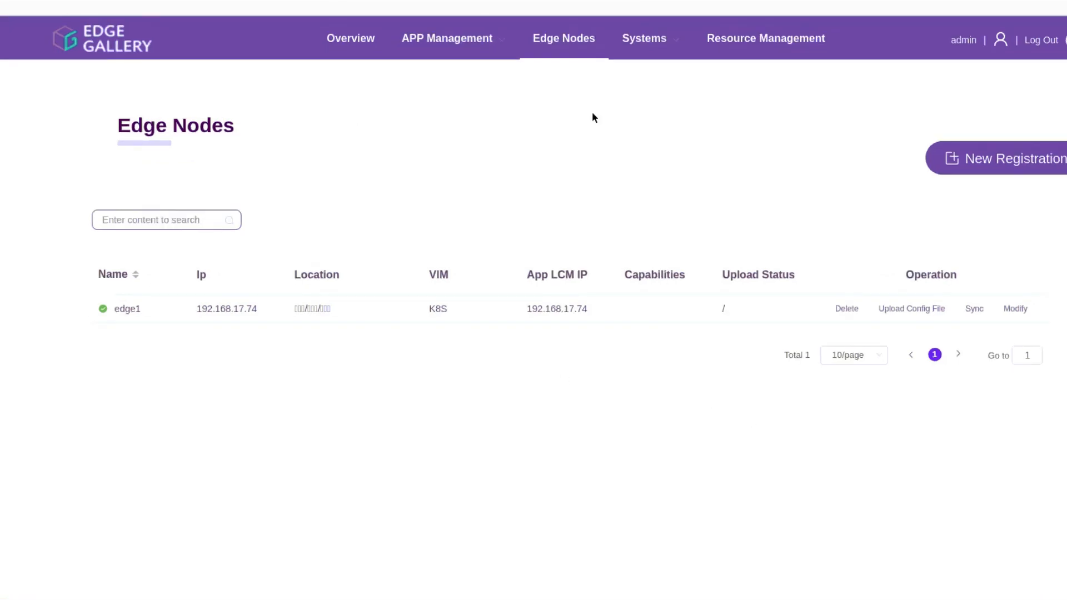
{"action": "mouse_move", "coordinate": [911, 308]}
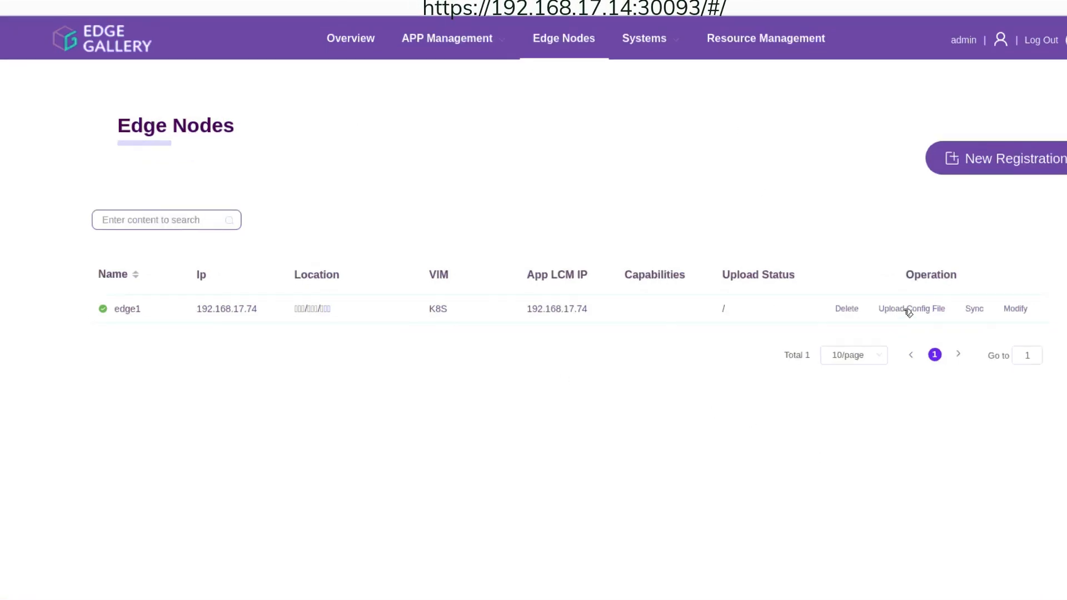
- Upload the config file from the Desktop for edge node edge1
{"action": "left_click", "coordinate": [911, 308]}
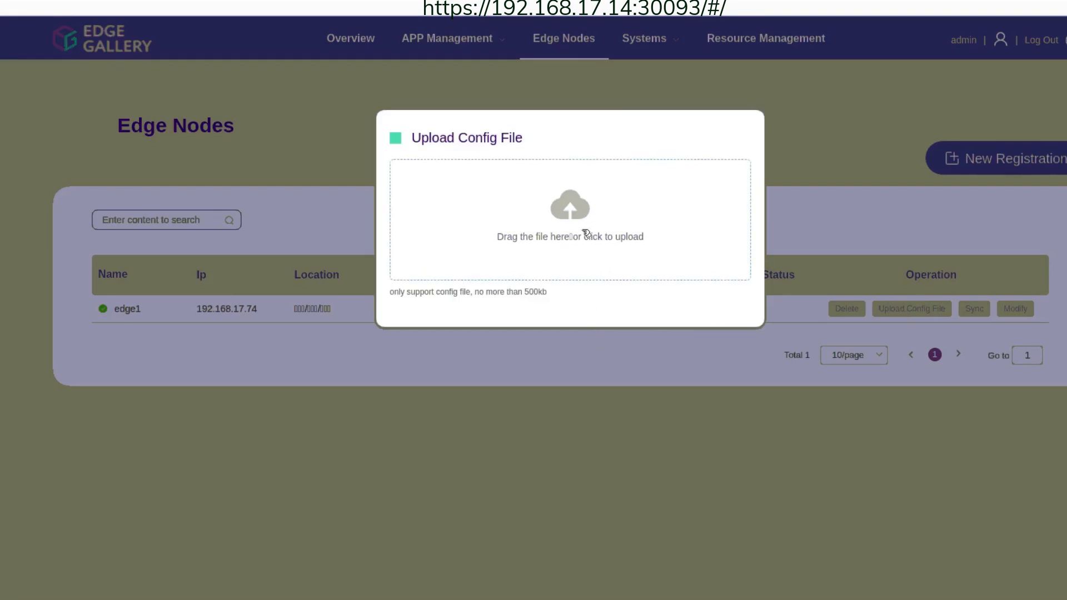
{"action": "left_click", "coordinate": [569, 218]}
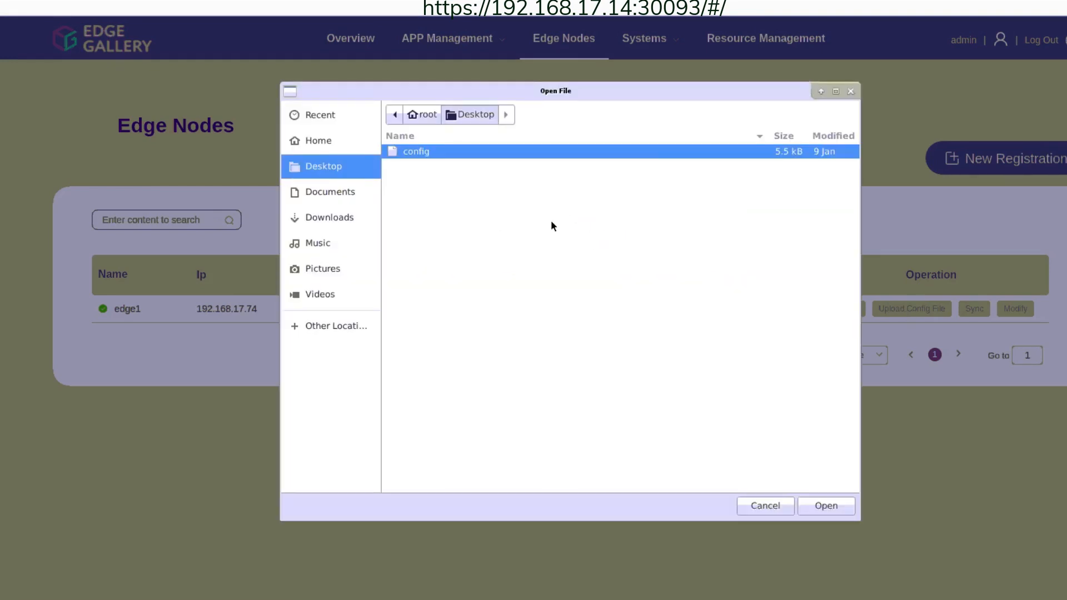
{"action": "mouse_move", "coordinate": [855, 450]}
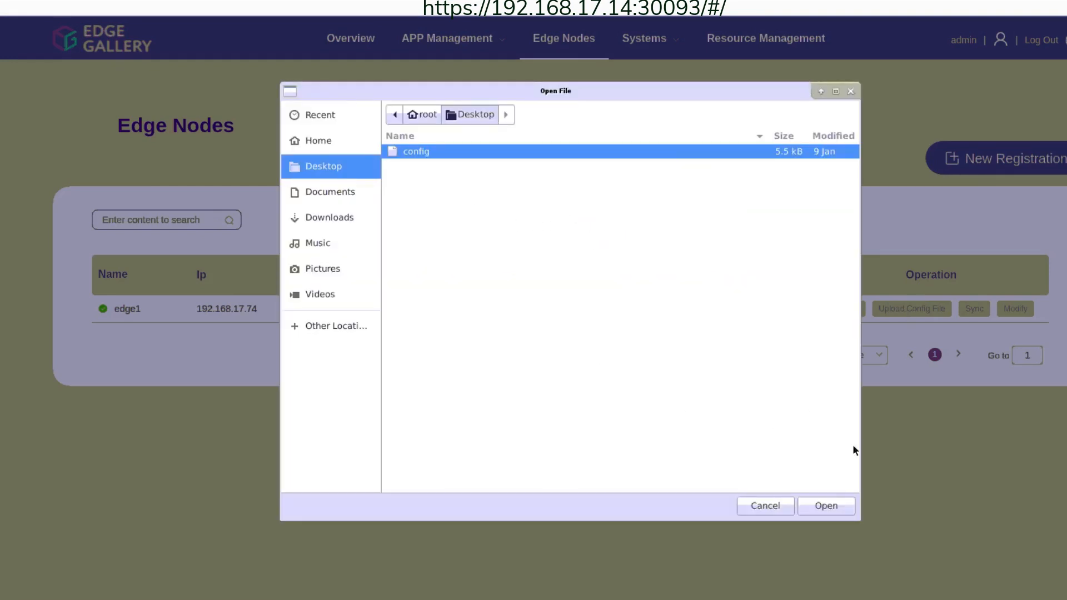
{"action": "left_click", "coordinate": [826, 506]}
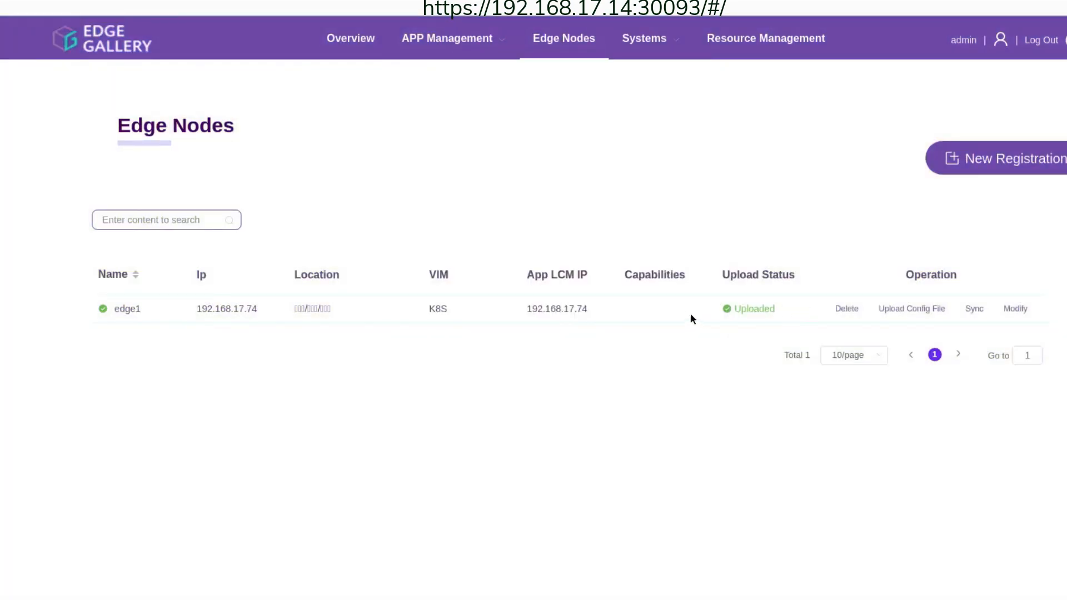
{"action": "mouse_move", "coordinate": [564, 325]}
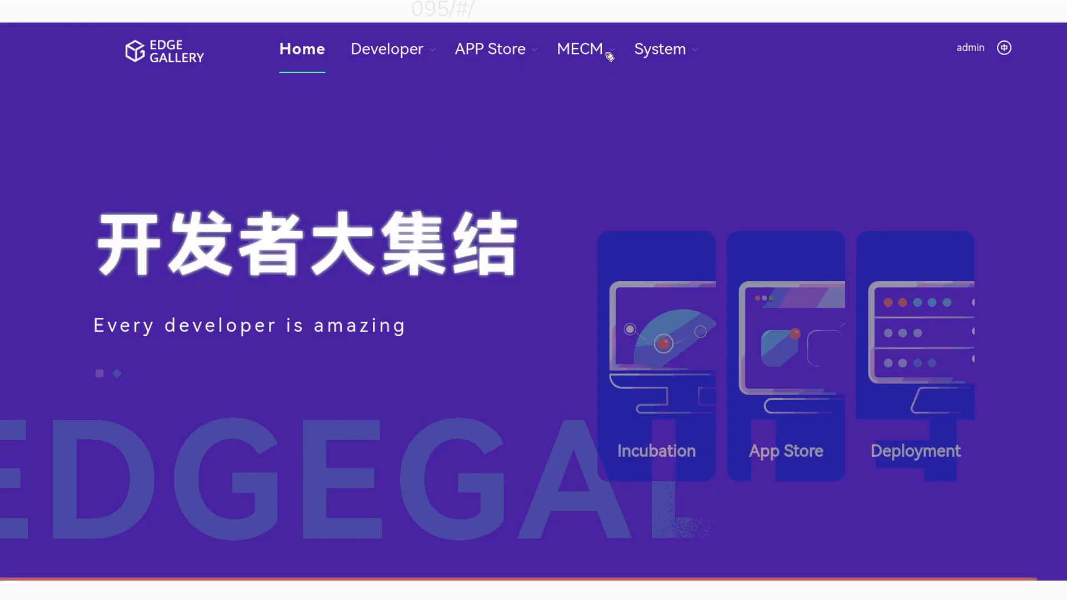
- Go to the MECM Systems App Store registrations page
{"action": "left_click", "coordinate": [581, 49]}
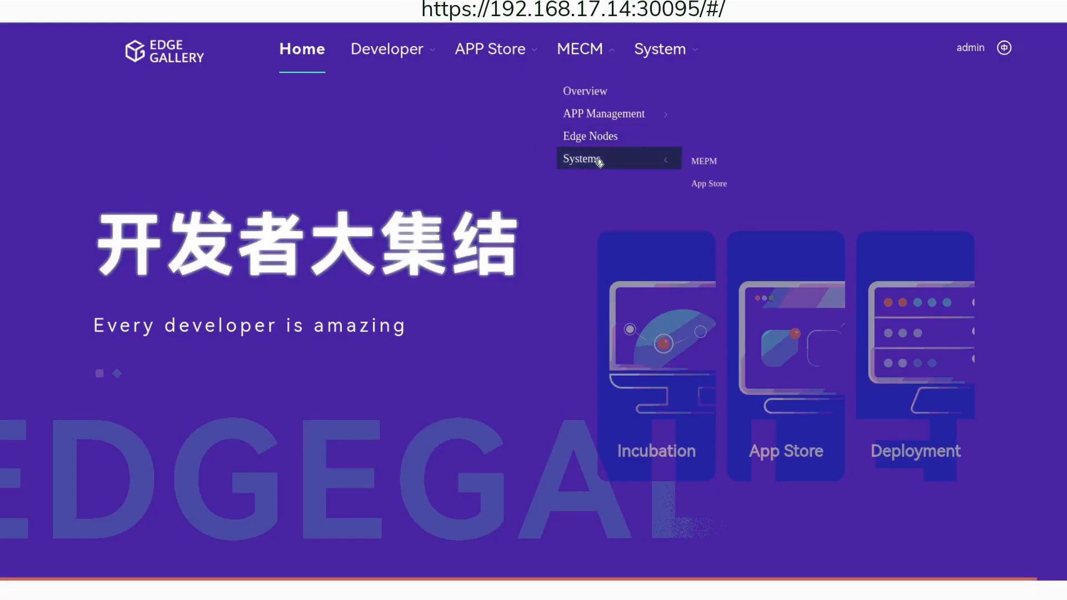
{"action": "mouse_move", "coordinate": [723, 189]}
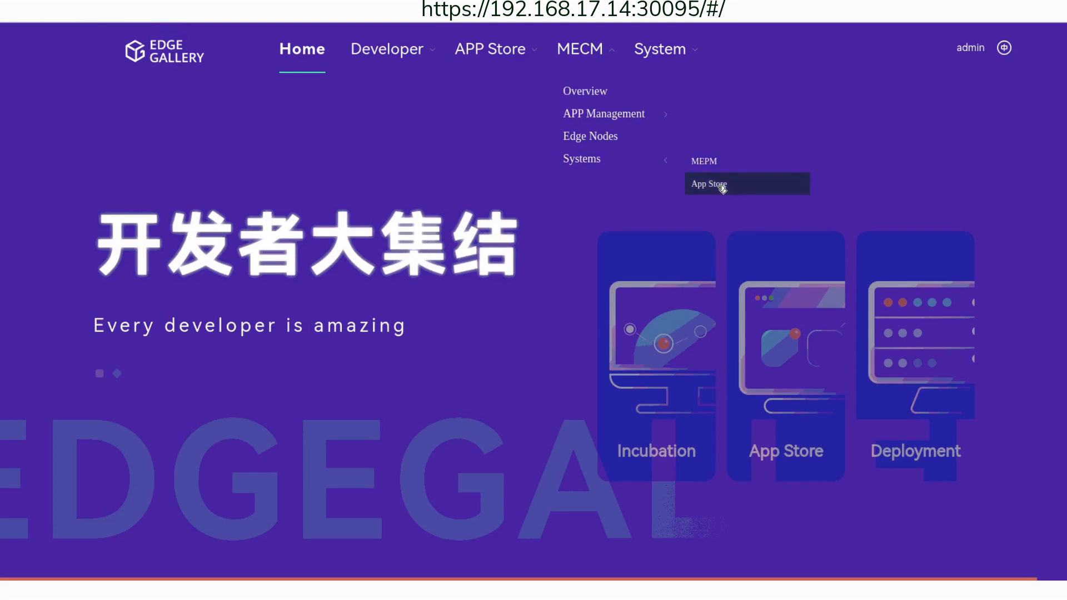
{"action": "left_click", "coordinate": [708, 184]}
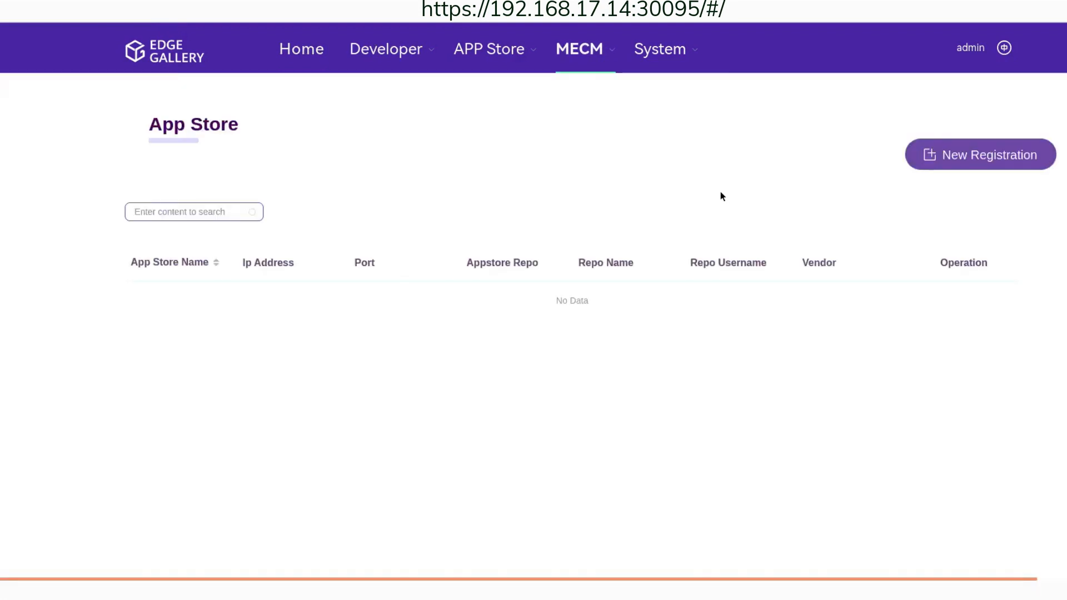
- Start a new app store named appstore at 192.168.17.74 with repo 192.168.17.74:443
{"action": "left_click", "coordinate": [979, 154]}
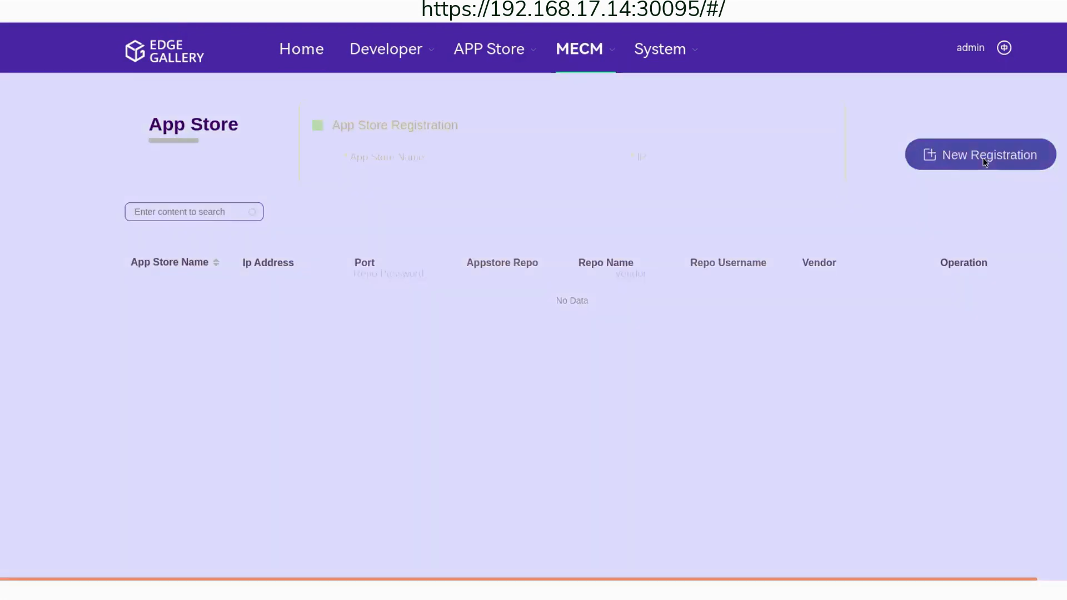
{"action": "left_click", "coordinate": [980, 155]}
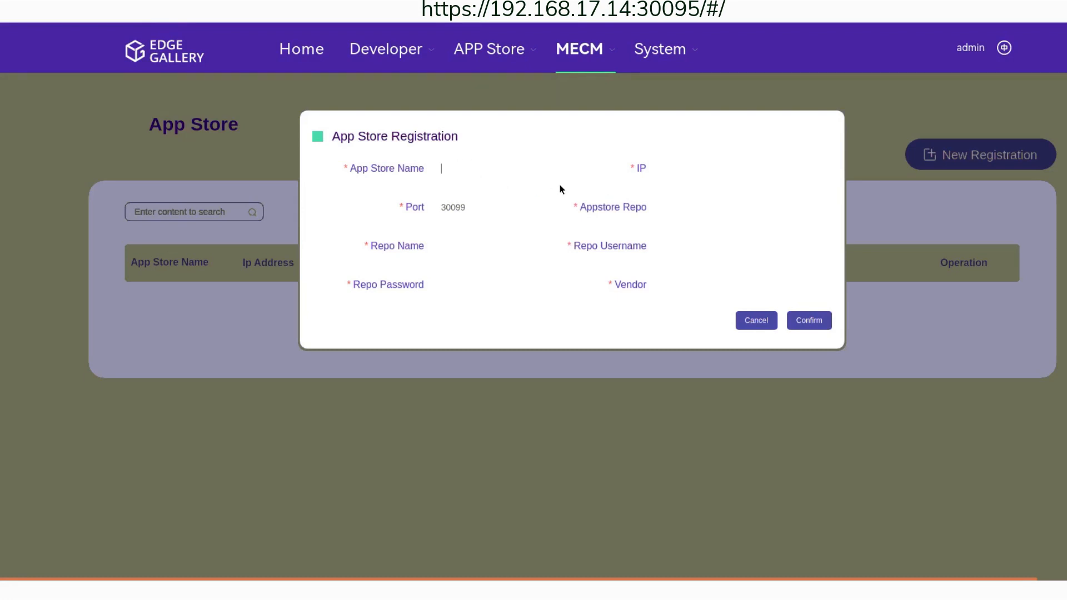
{"action": "type", "text": "appst"}
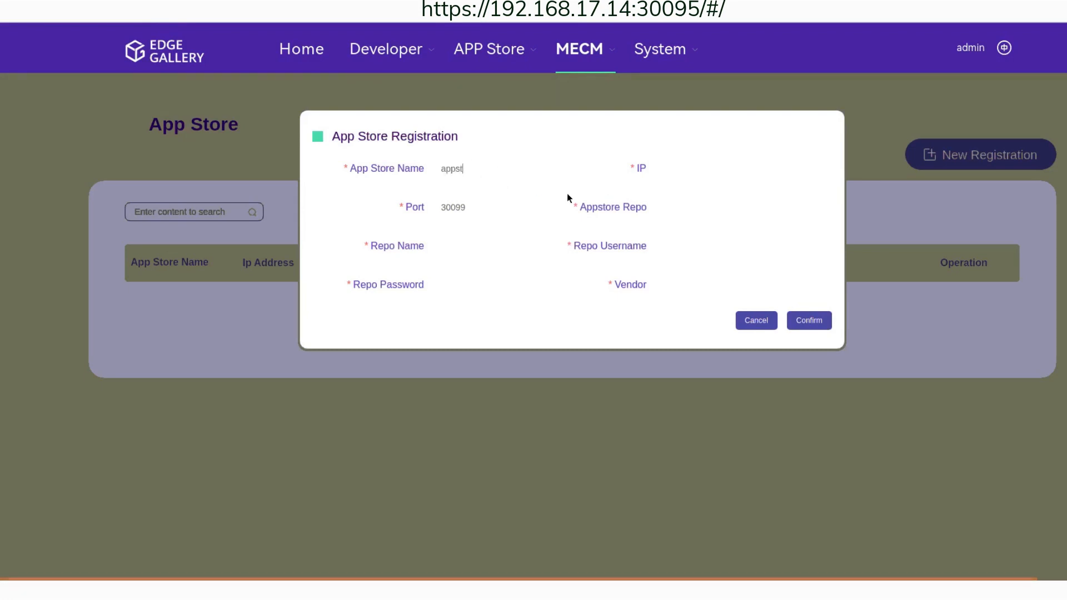
{"action": "type", "text": "ore"}
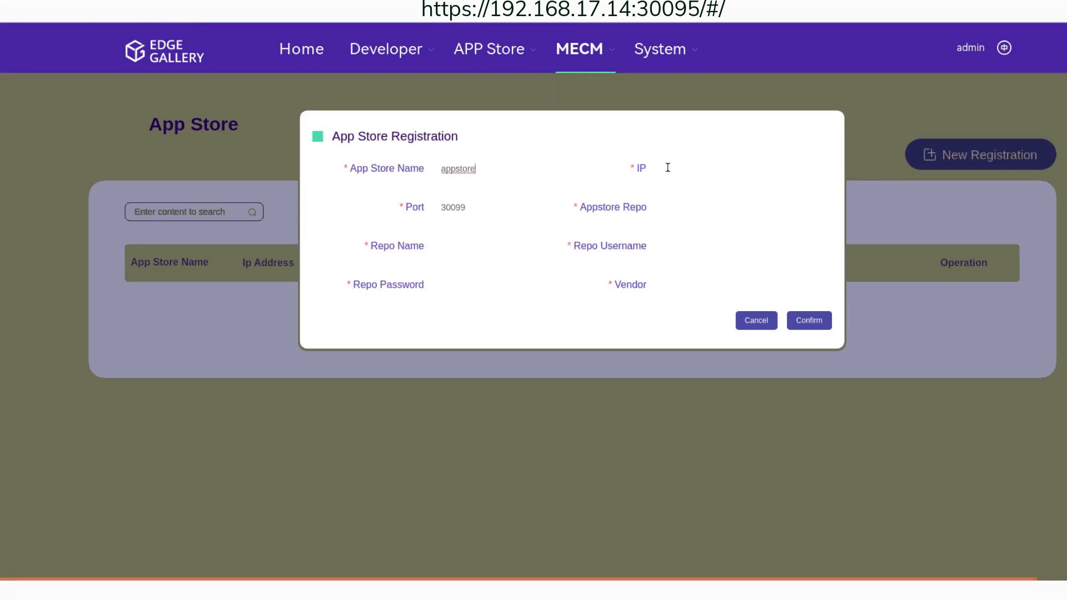
{"action": "type", "text": "192.168.17.74"}
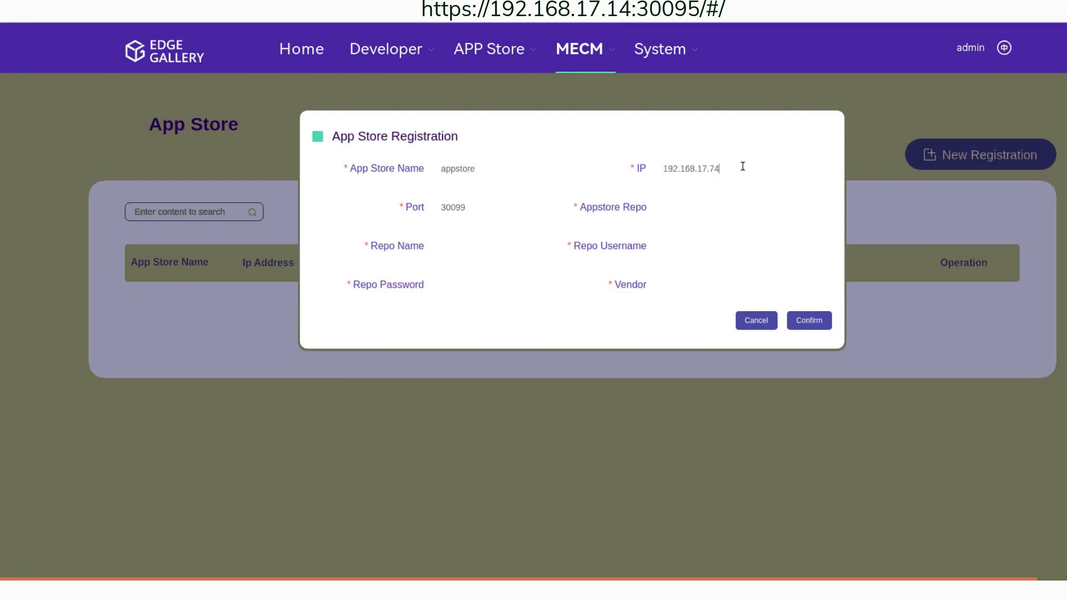
{"action": "mouse_move", "coordinate": [481, 193]}
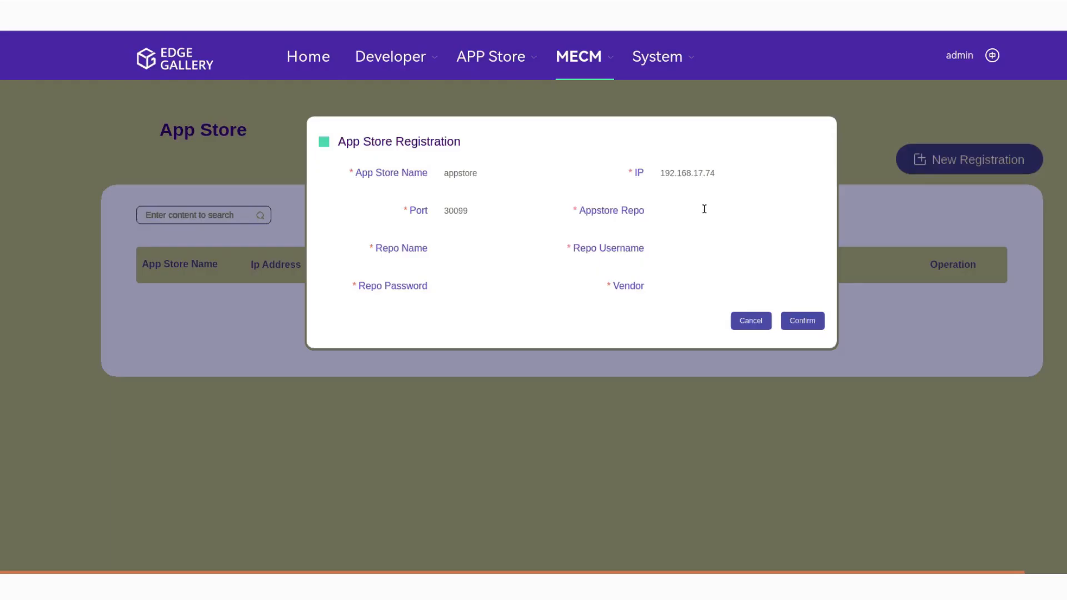
{"action": "type", "text": "192.168.17.74:443"}
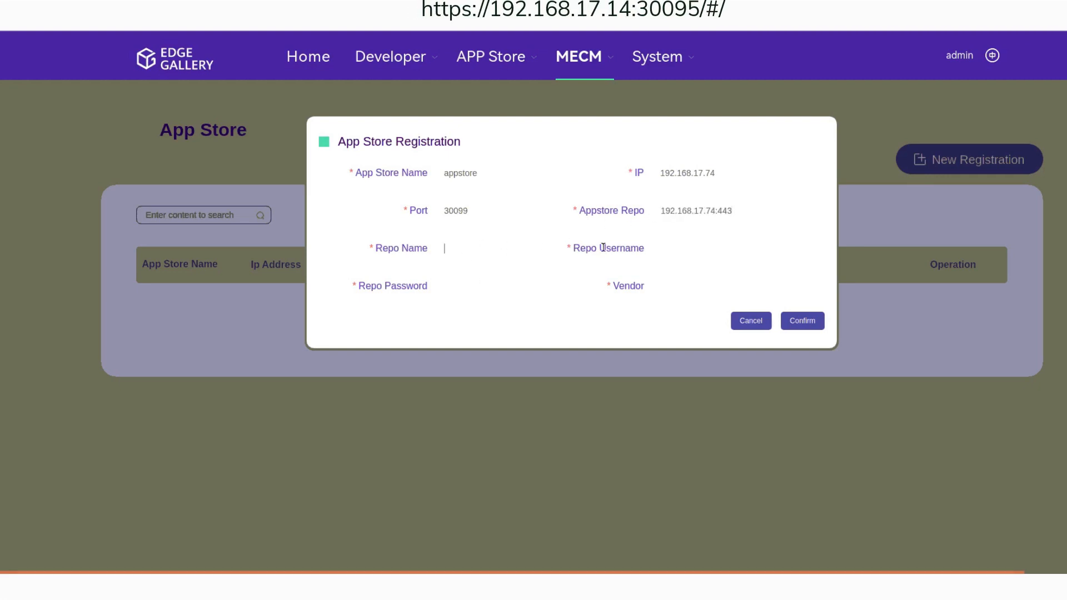
- Set repo name harbor, username admin, a password and vendor vendor1, then confirm
{"action": "type", "text": "har"}
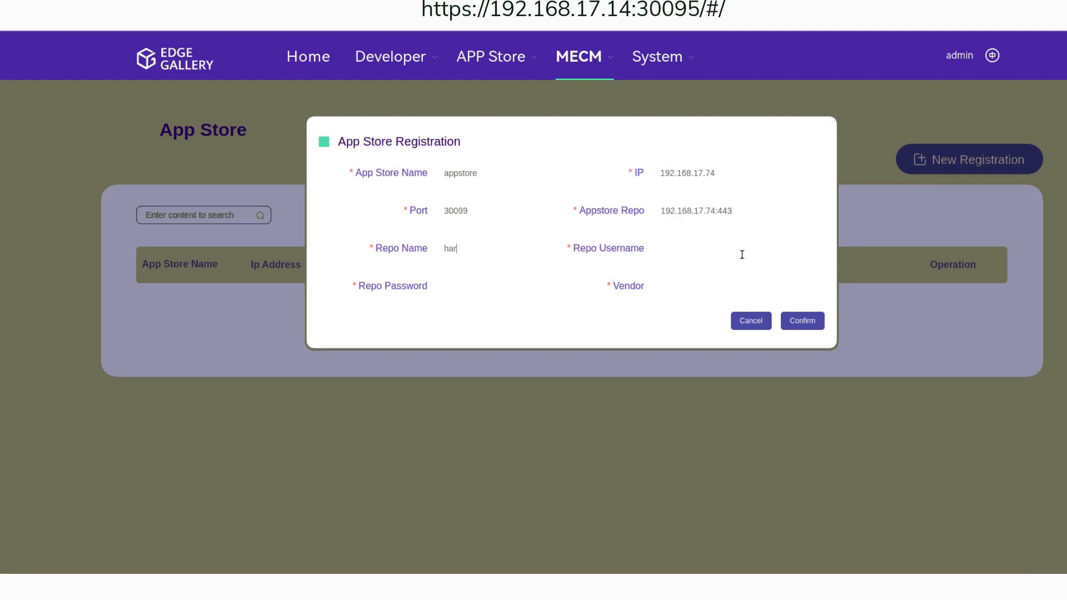
{"action": "type", "text": "bor"}
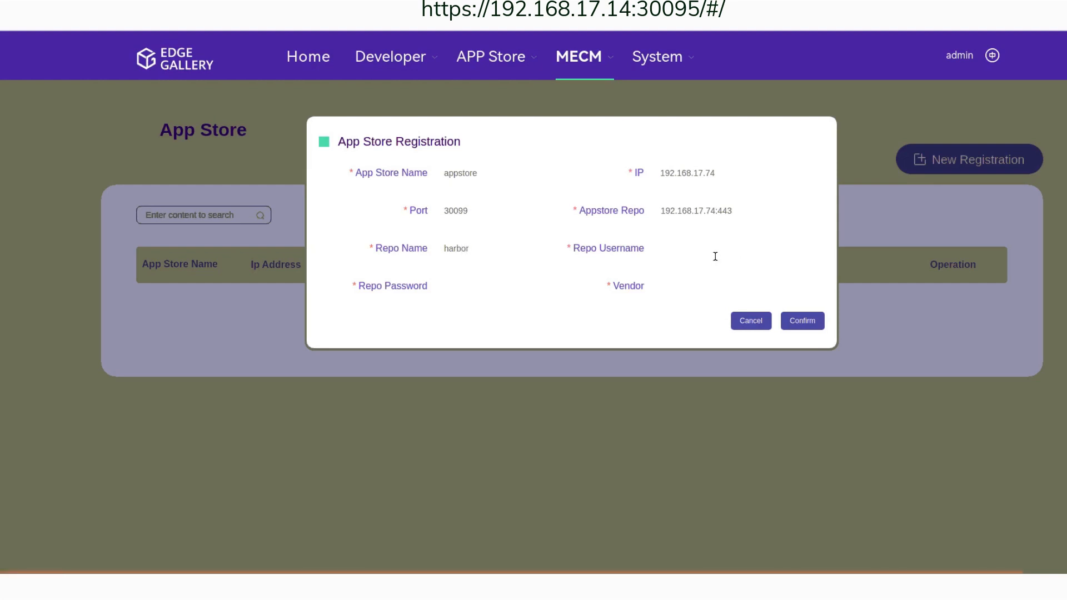
{"action": "type", "text": "admin"}
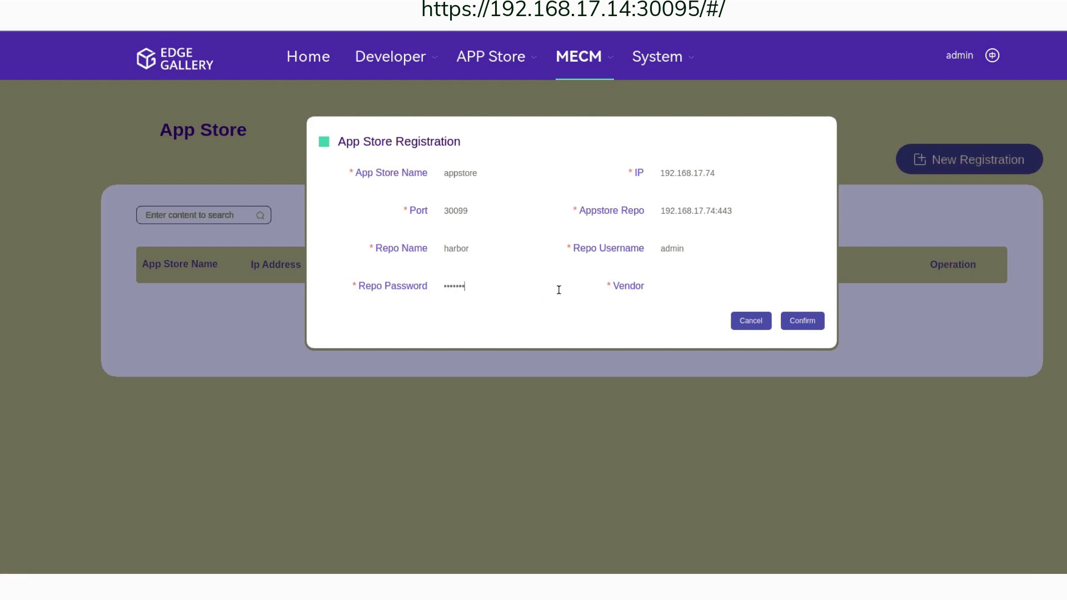
{"action": "type", "text": "••"}
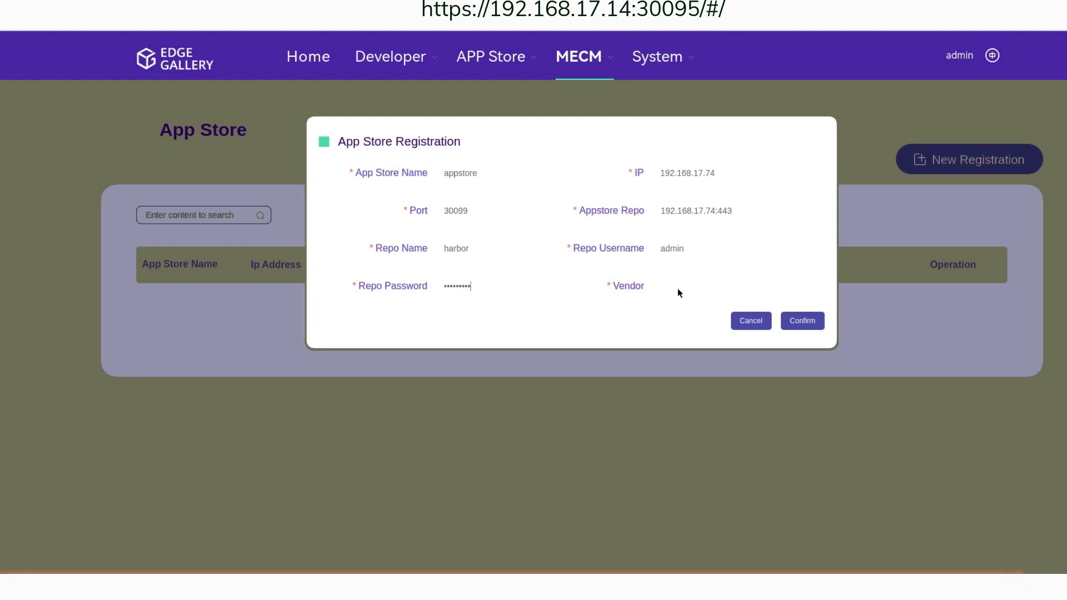
{"action": "type", "text": "v"}
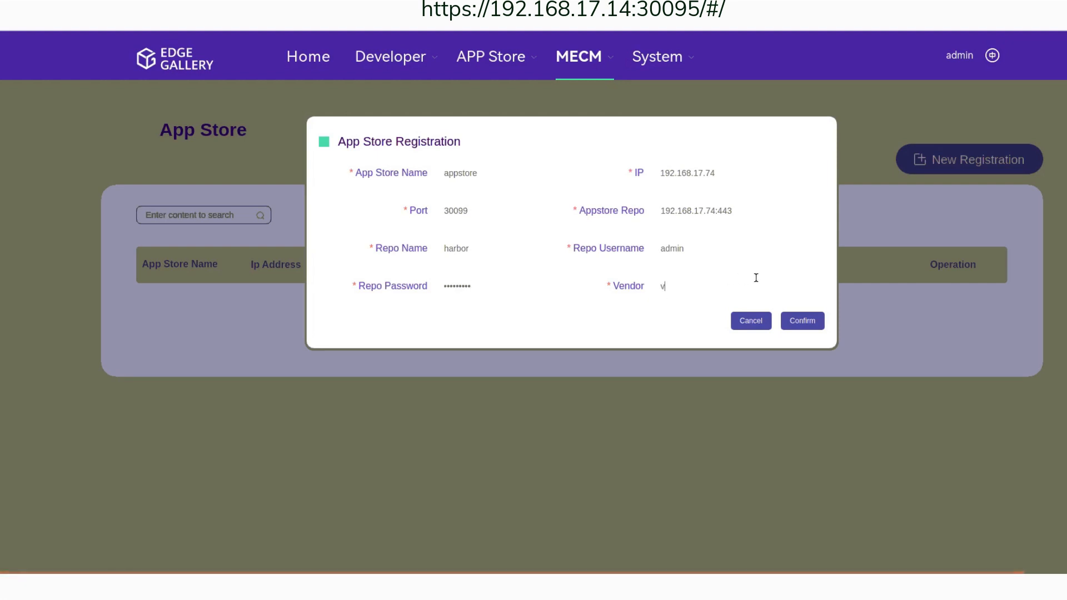
{"action": "type", "text": "endor1"}
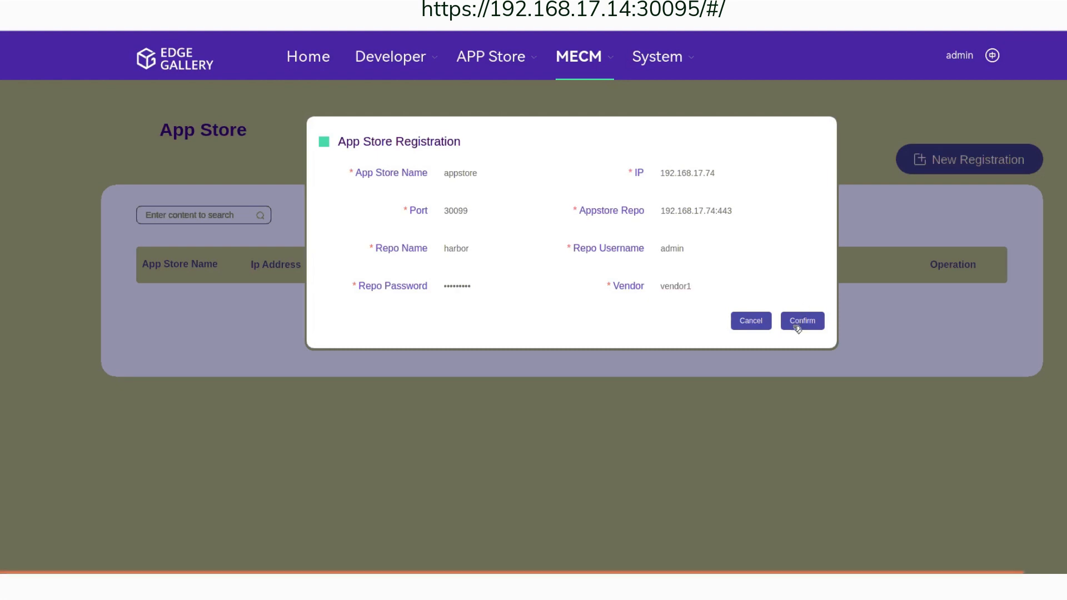
{"action": "left_click", "coordinate": [801, 320]}
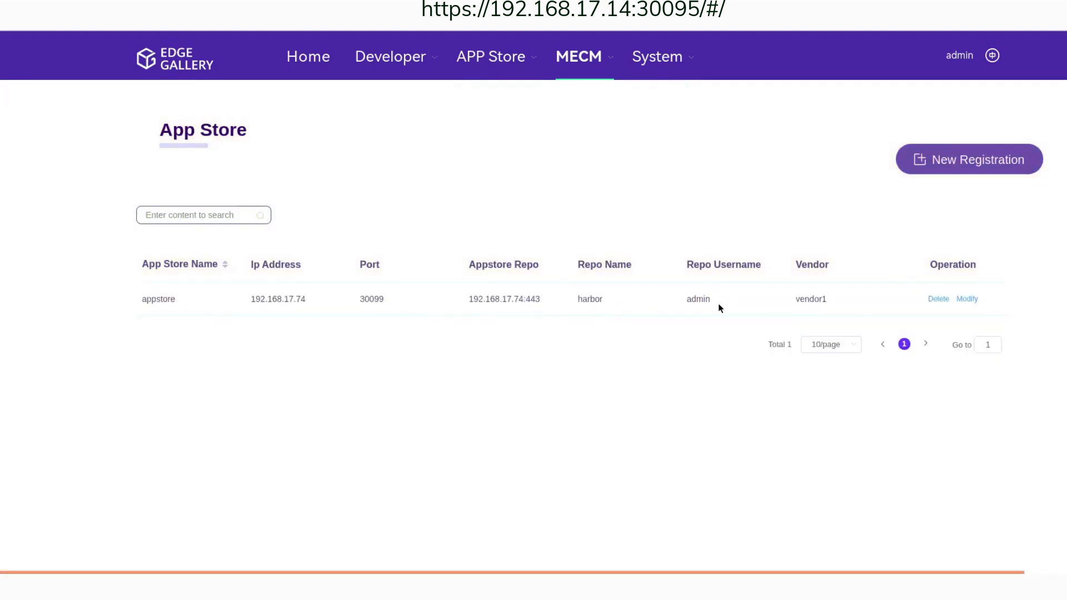
{"action": "mouse_move", "coordinate": [740, 321]}
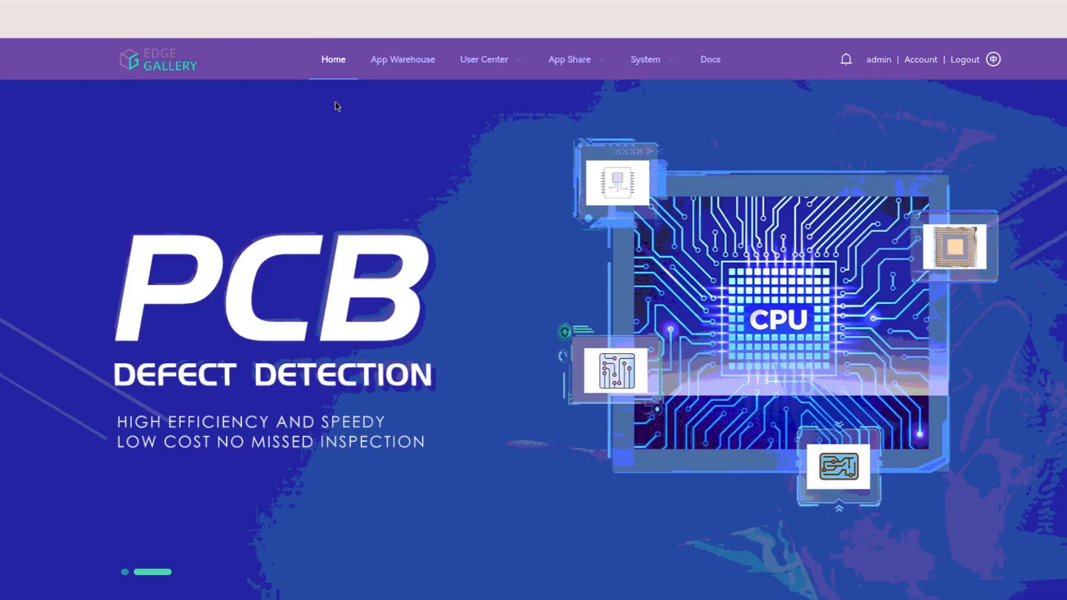
- Go to External AppStore Management under App Share in the AppStore portal
{"action": "left_click", "coordinate": [569, 59]}
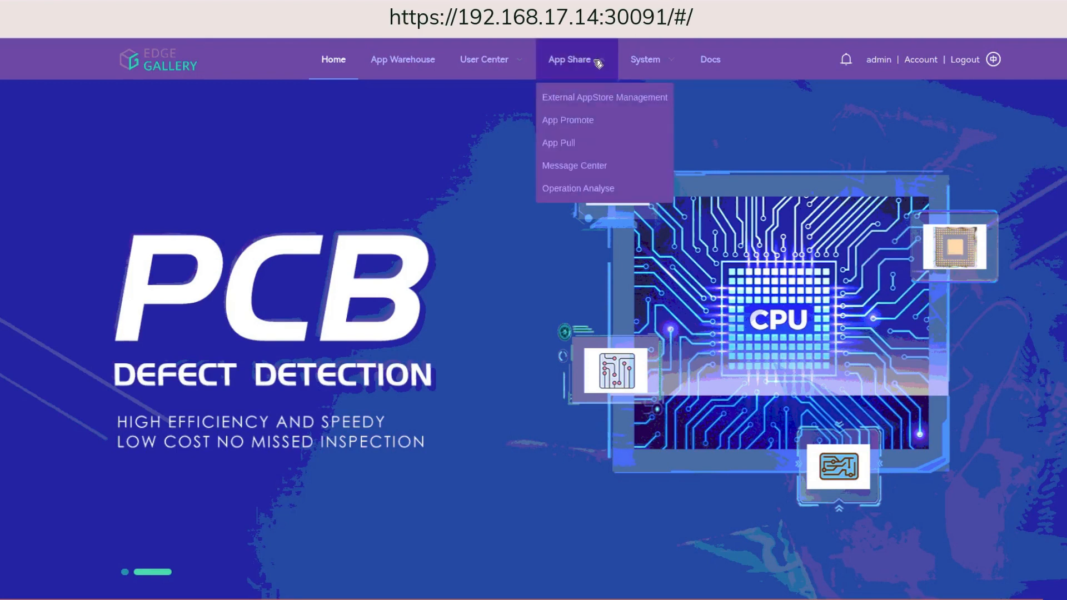
{"action": "left_click", "coordinate": [603, 98]}
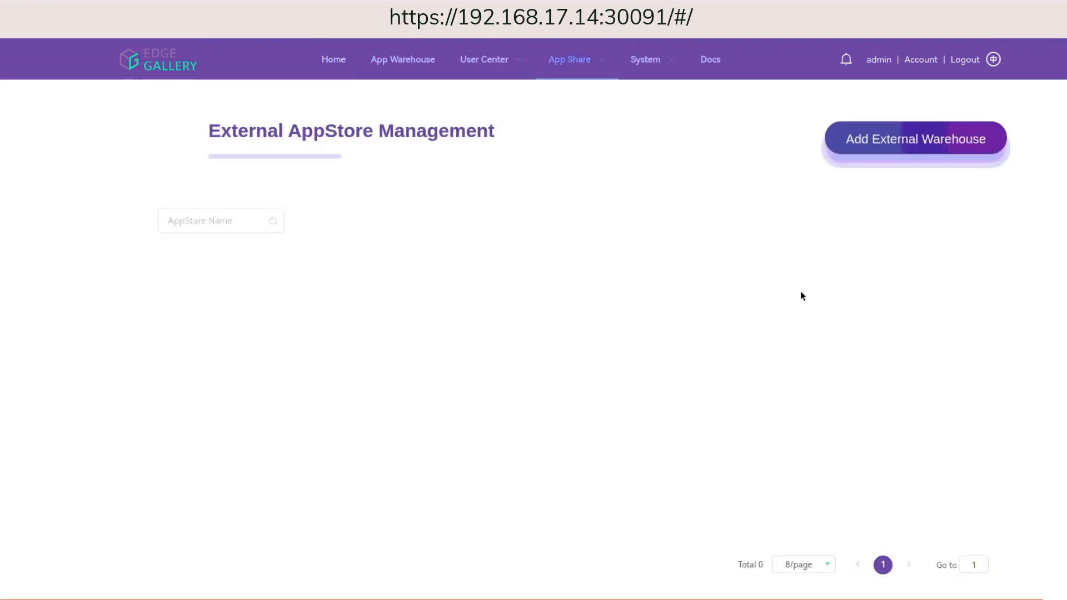
{"action": "left_click", "coordinate": [915, 139]}
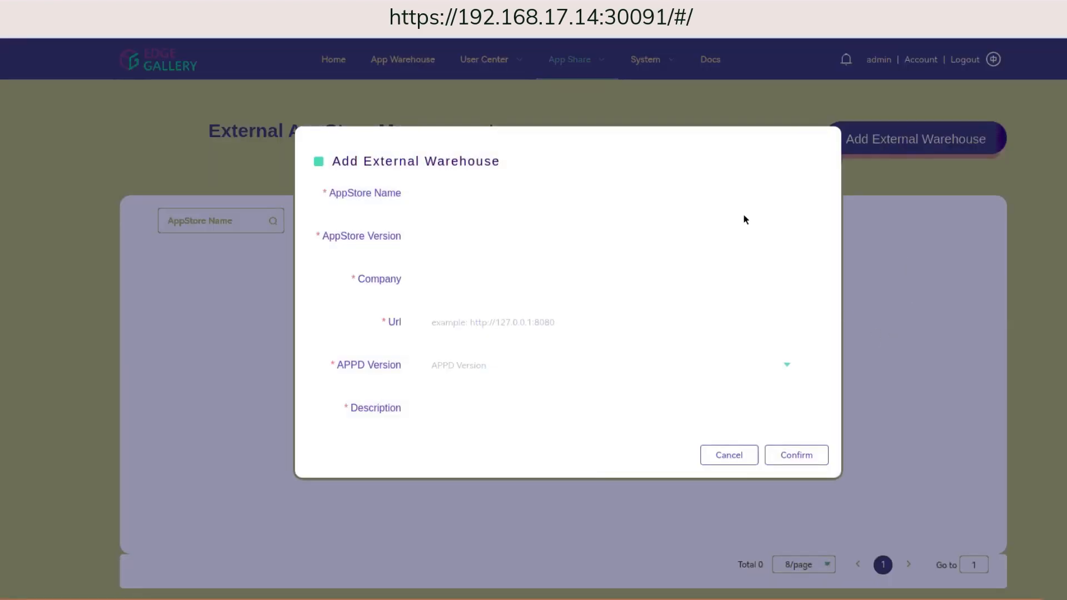
{"action": "type", "text": "a"}
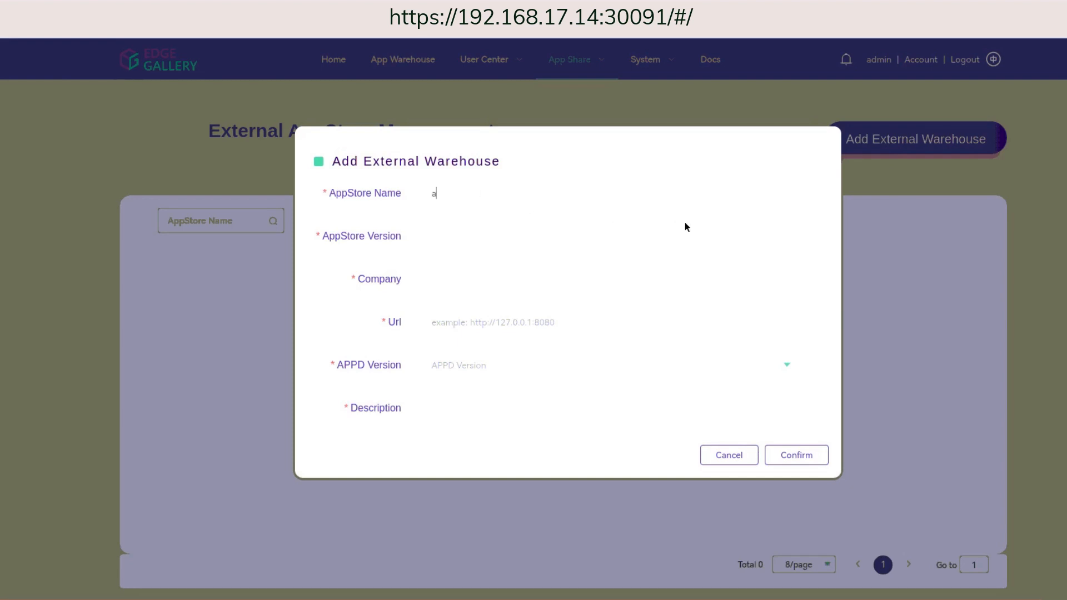
{"action": "type", "text": "ppstore"}
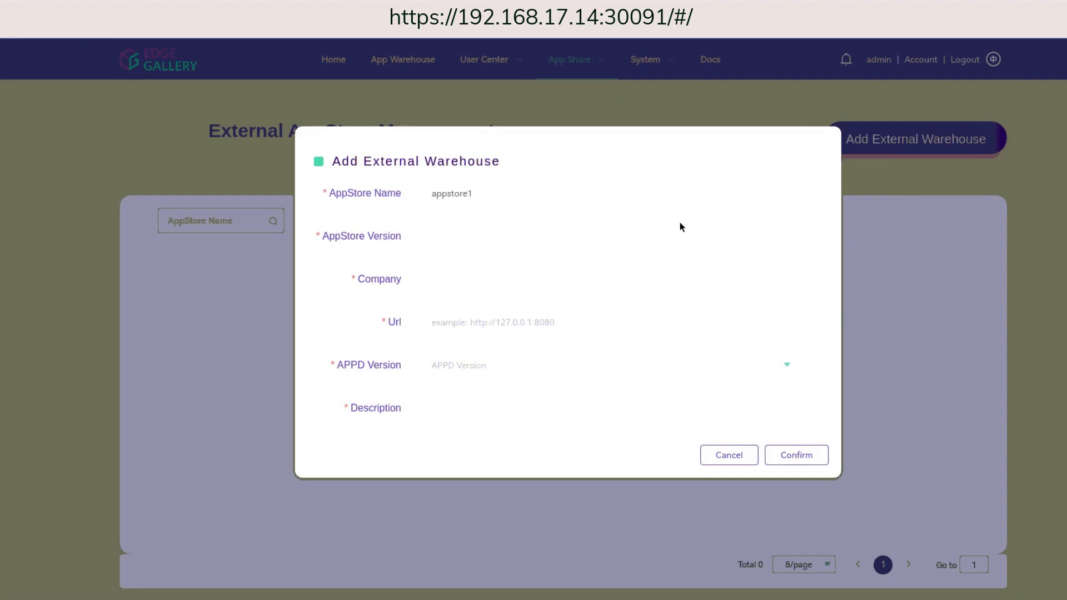
{"action": "type", "text": "1.5"}
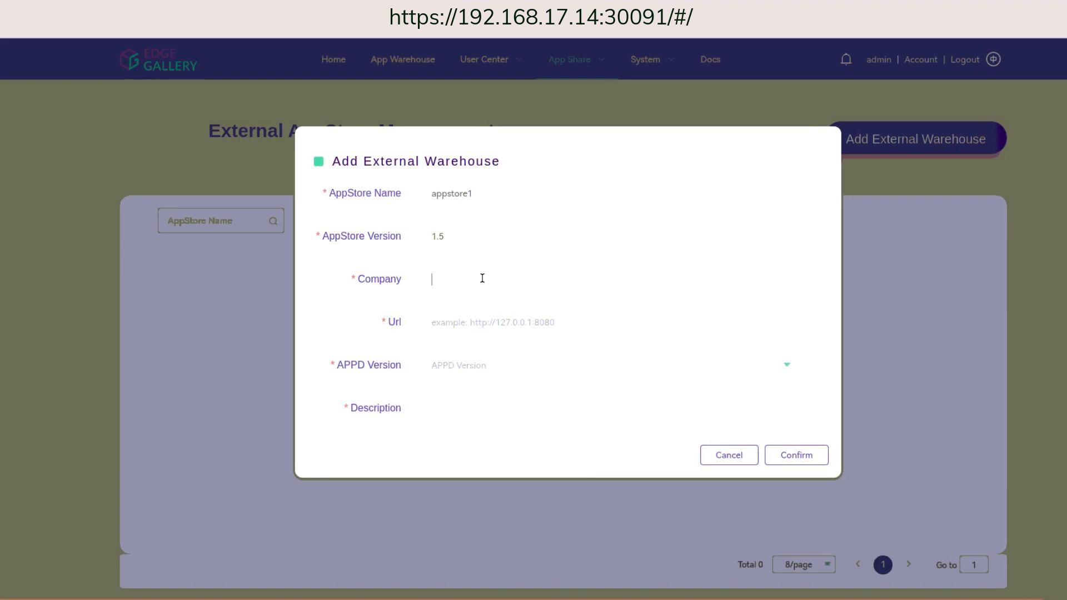
{"action": "type", "text": "com"}
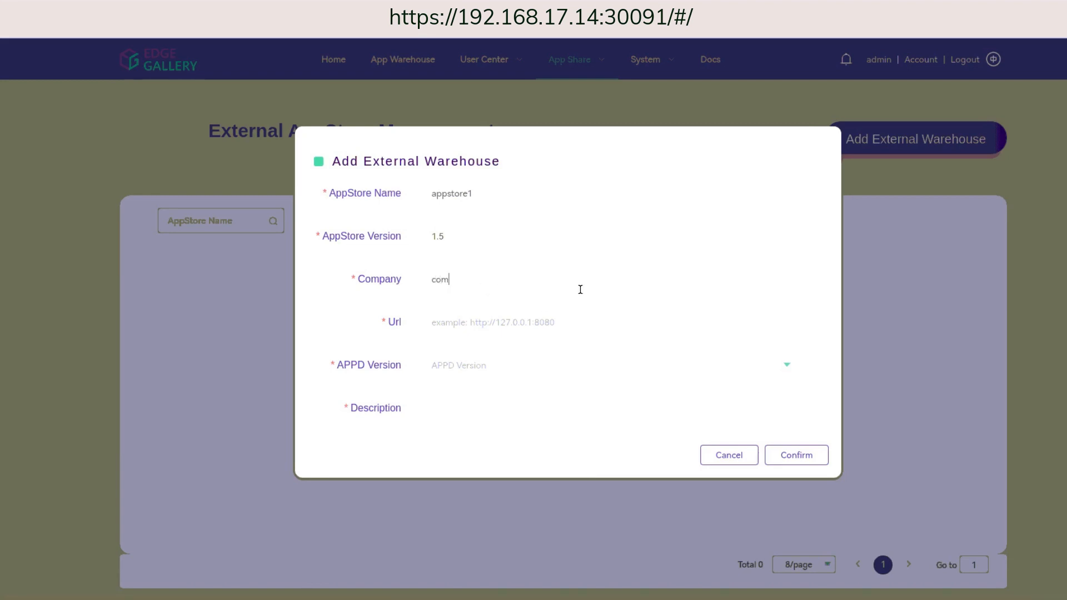
{"action": "type", "text": "pany"}
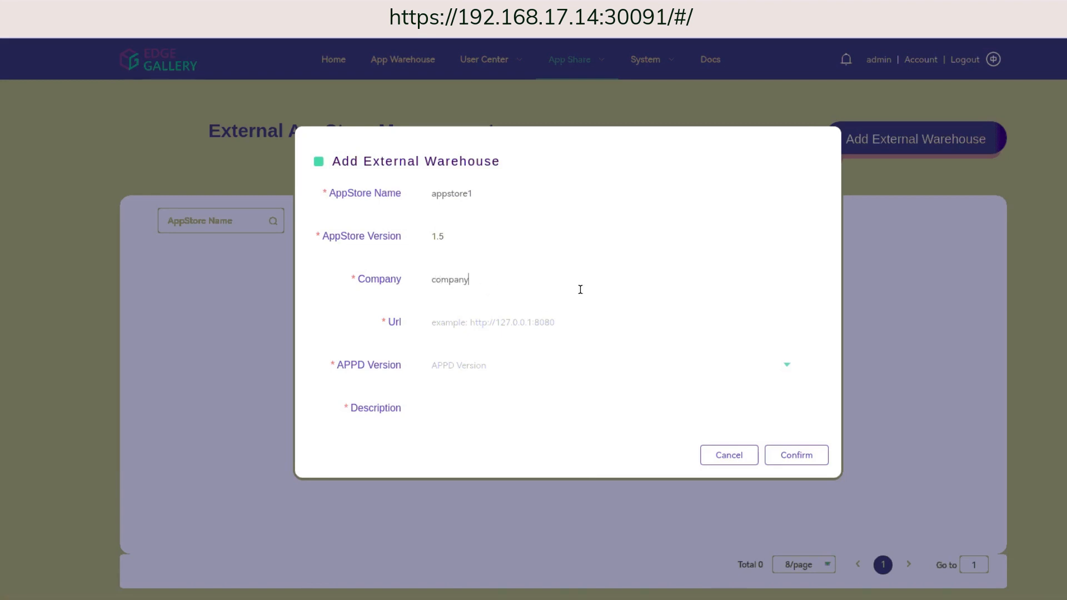
{"action": "type", "text": "1"}
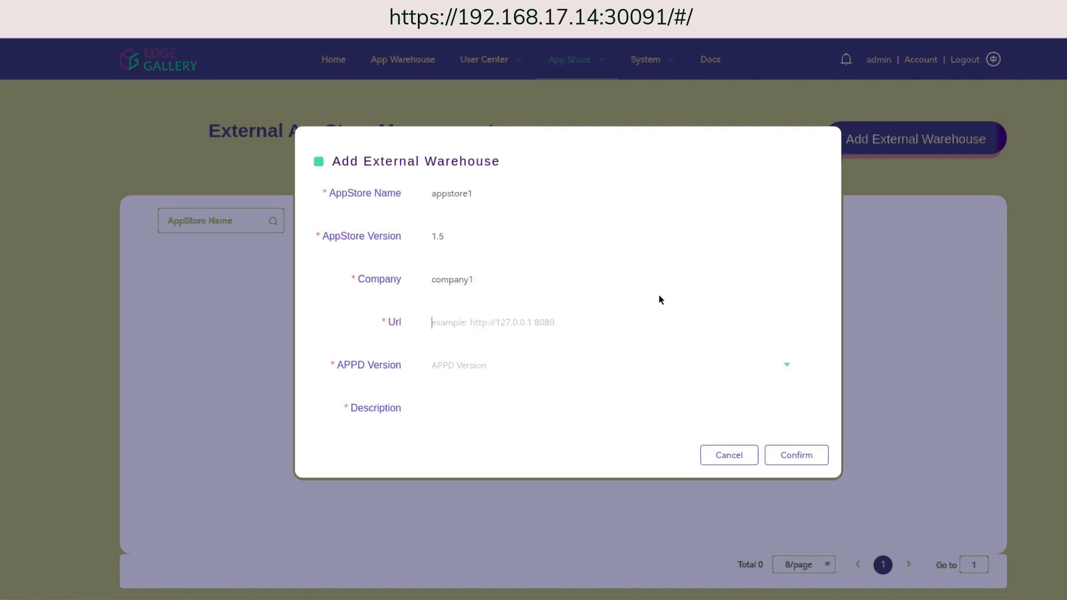
{"action": "type", "text": "https://192.168.17.74:30099"}
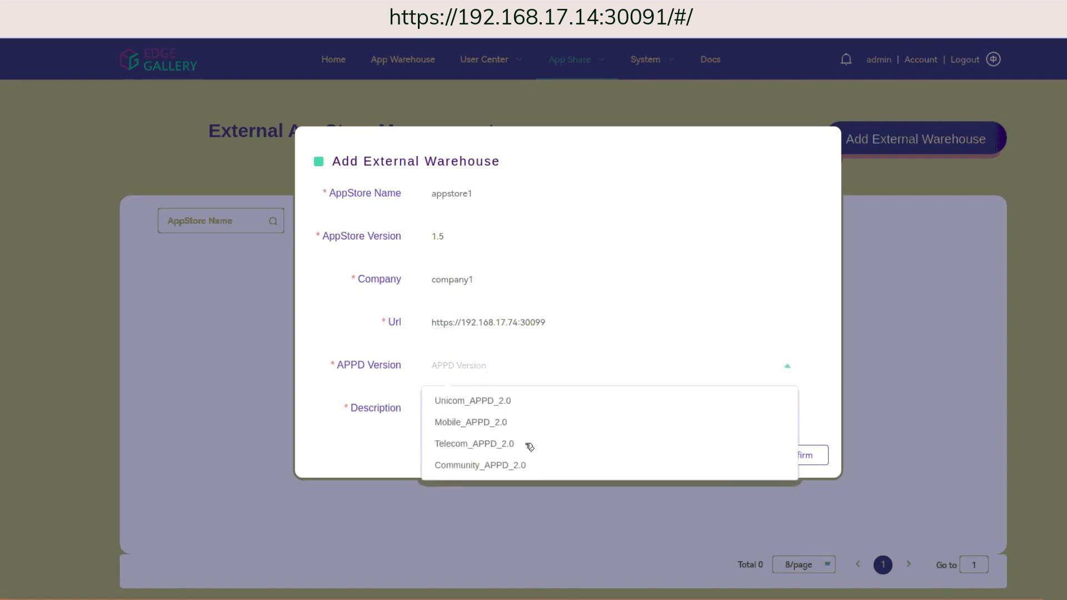
- Choose APPD version Telecom_APPD_2.0, describe it as demo1, and confirm
{"action": "left_click", "coordinate": [475, 444]}
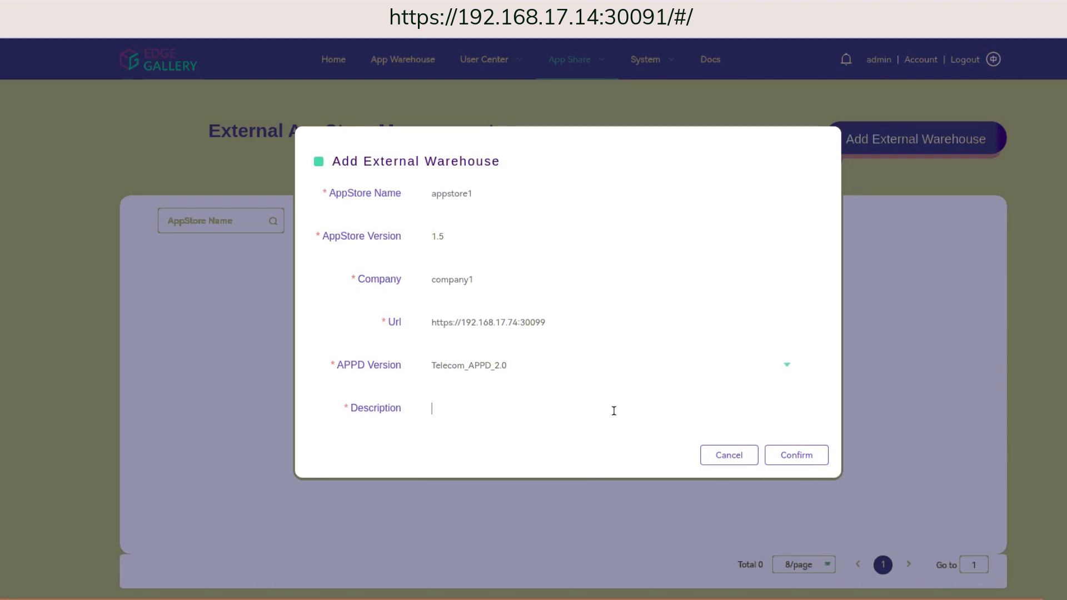
{"action": "type", "text": "demo"}
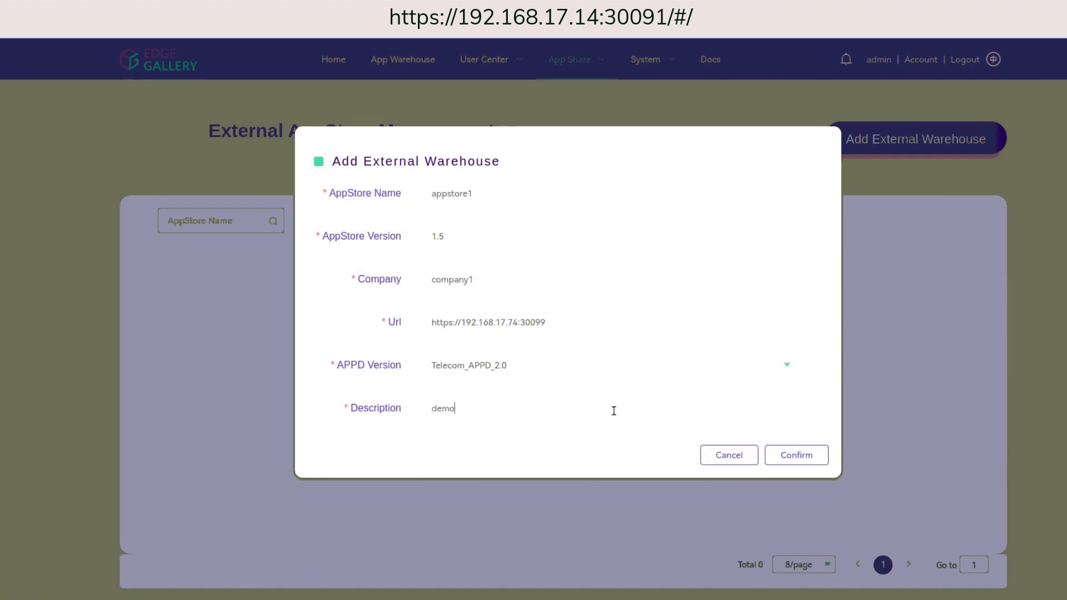
{"action": "type", "text": "1"}
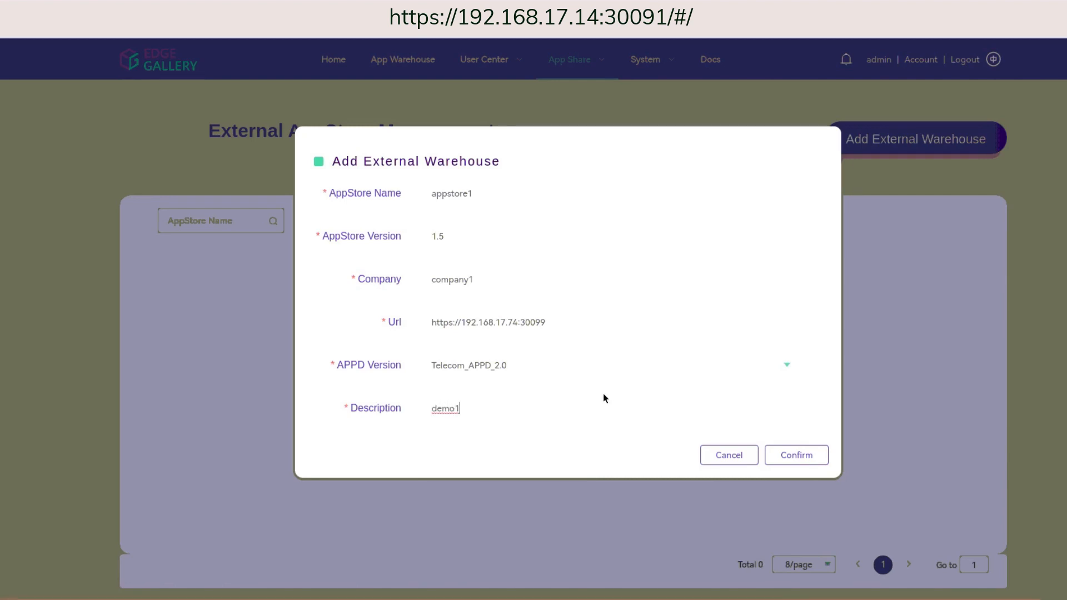
{"action": "left_click", "coordinate": [796, 454]}
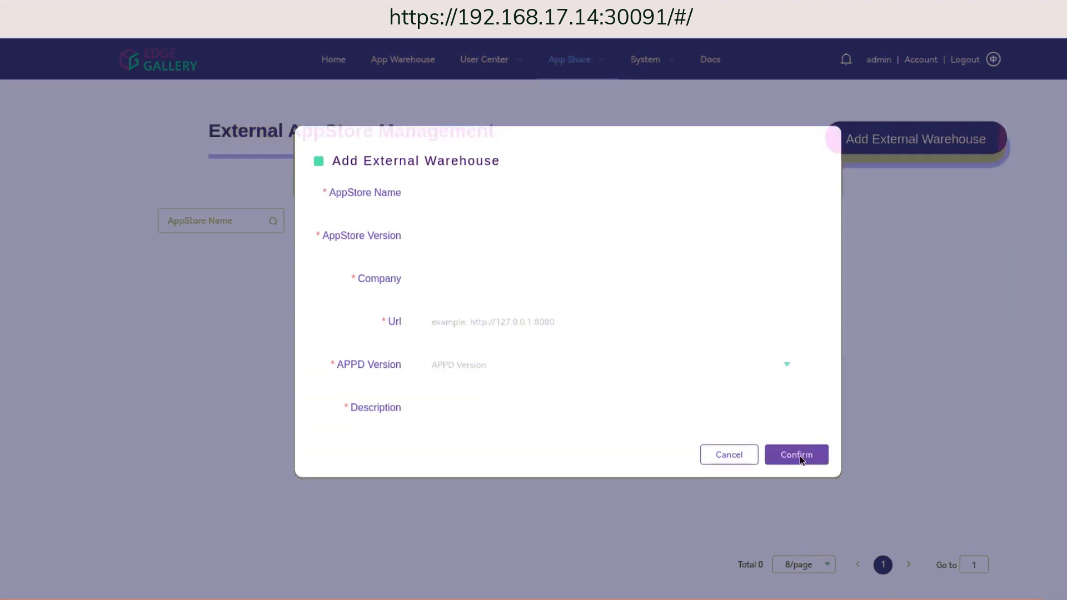
{"action": "left_click", "coordinate": [795, 454]}
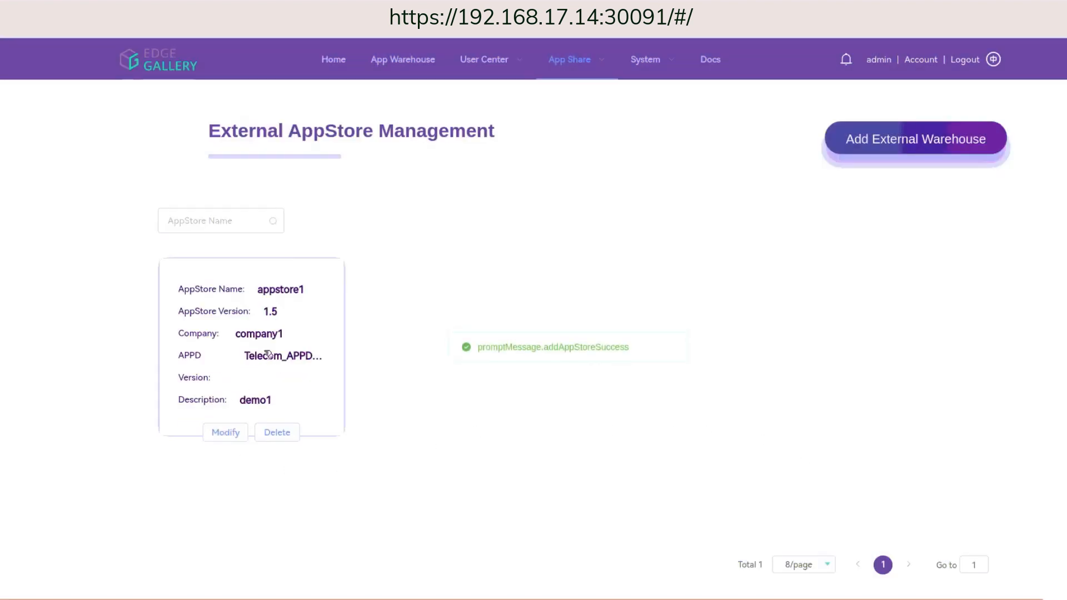